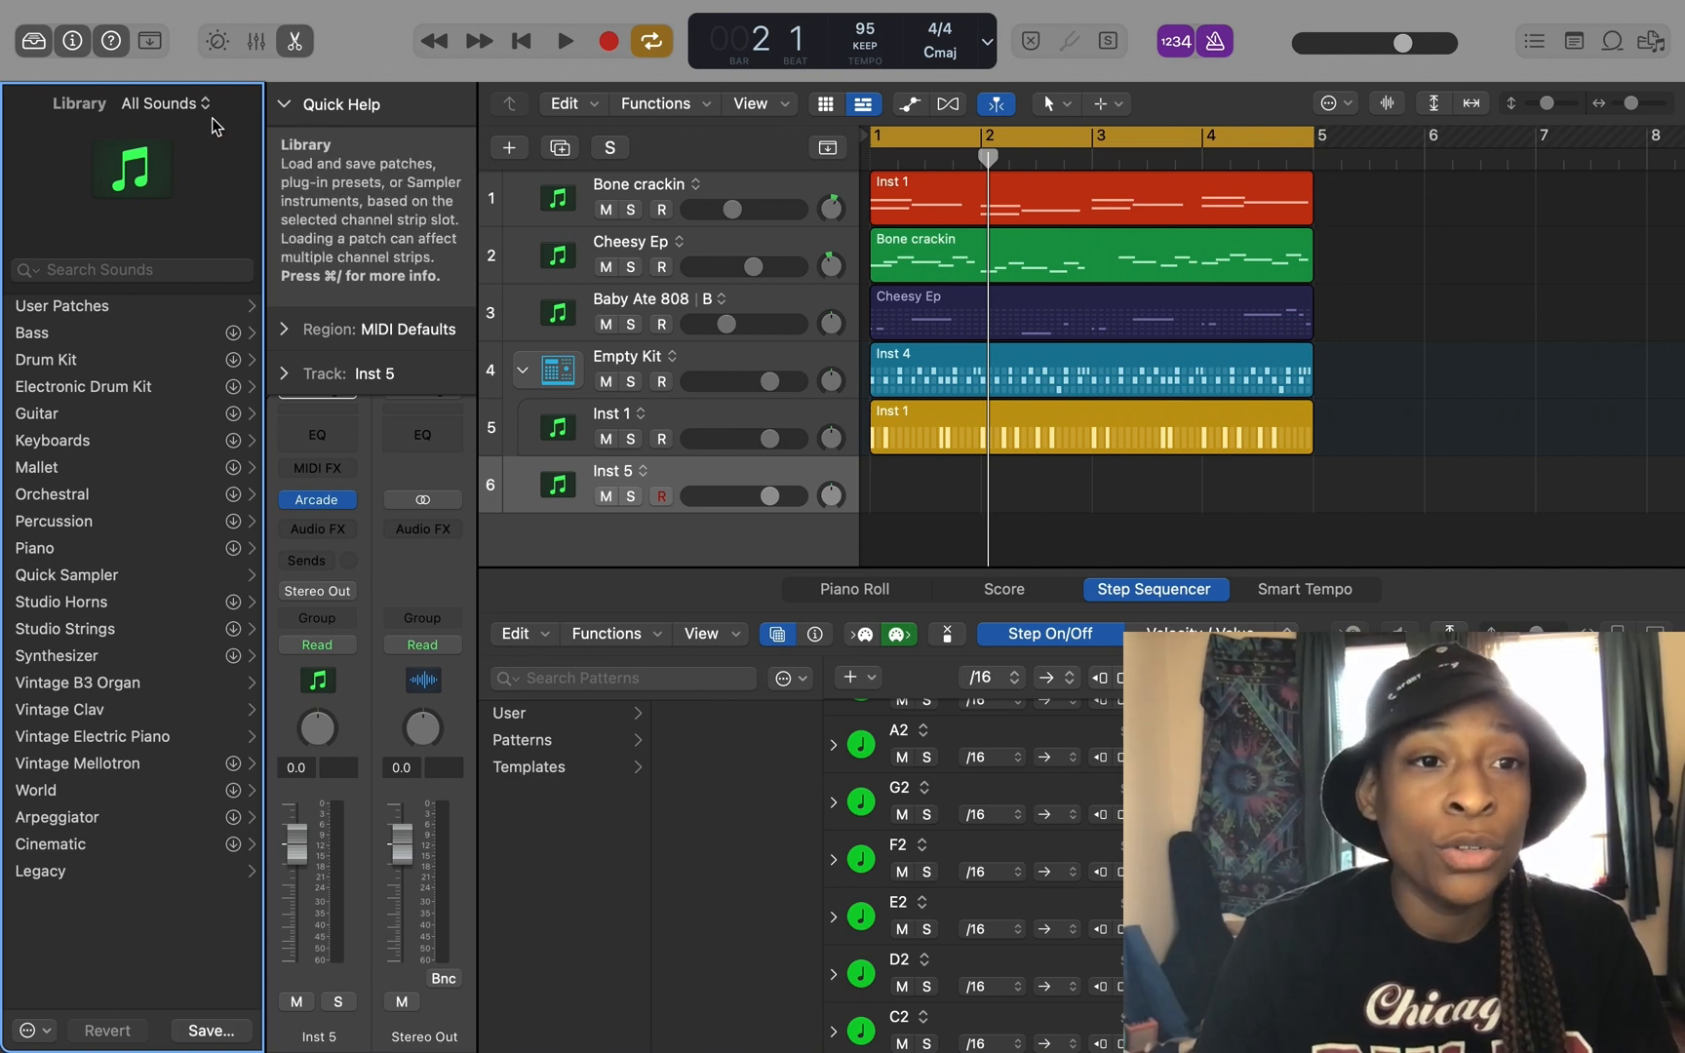
Open the Sound Library Manager from the Logic Pro menu's Sound Library submenu.
click(161, 103)
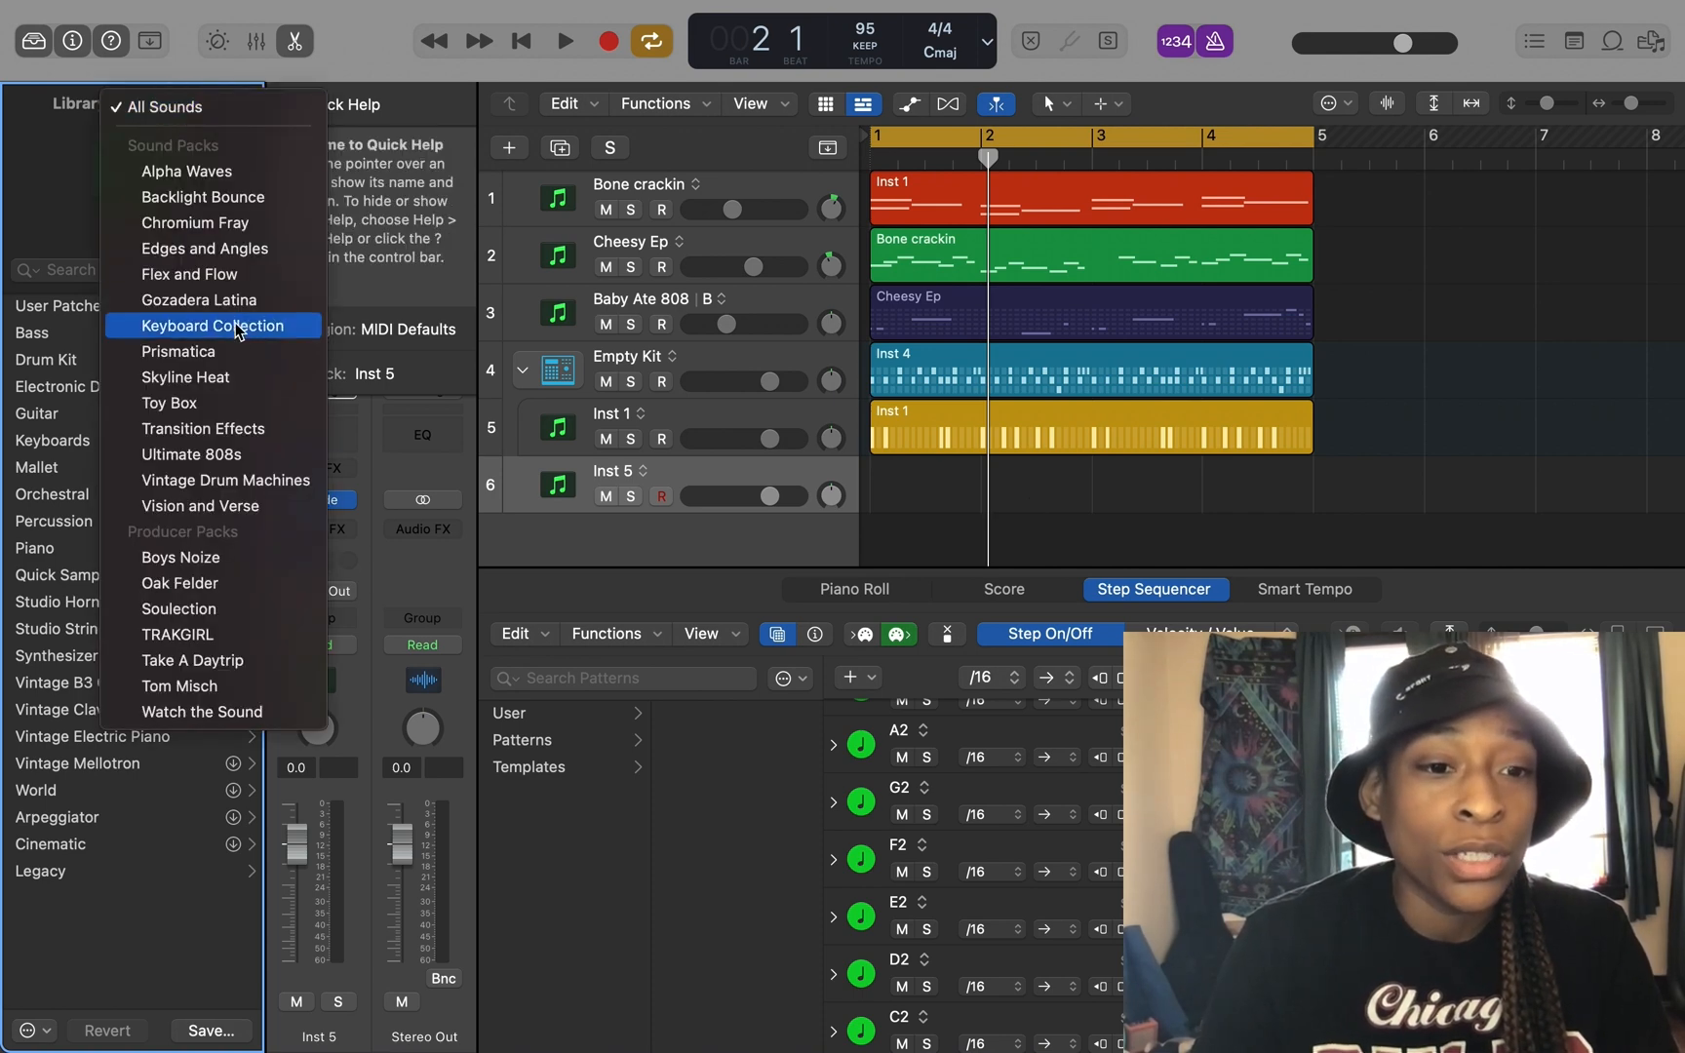
mouse_move(228, 550)
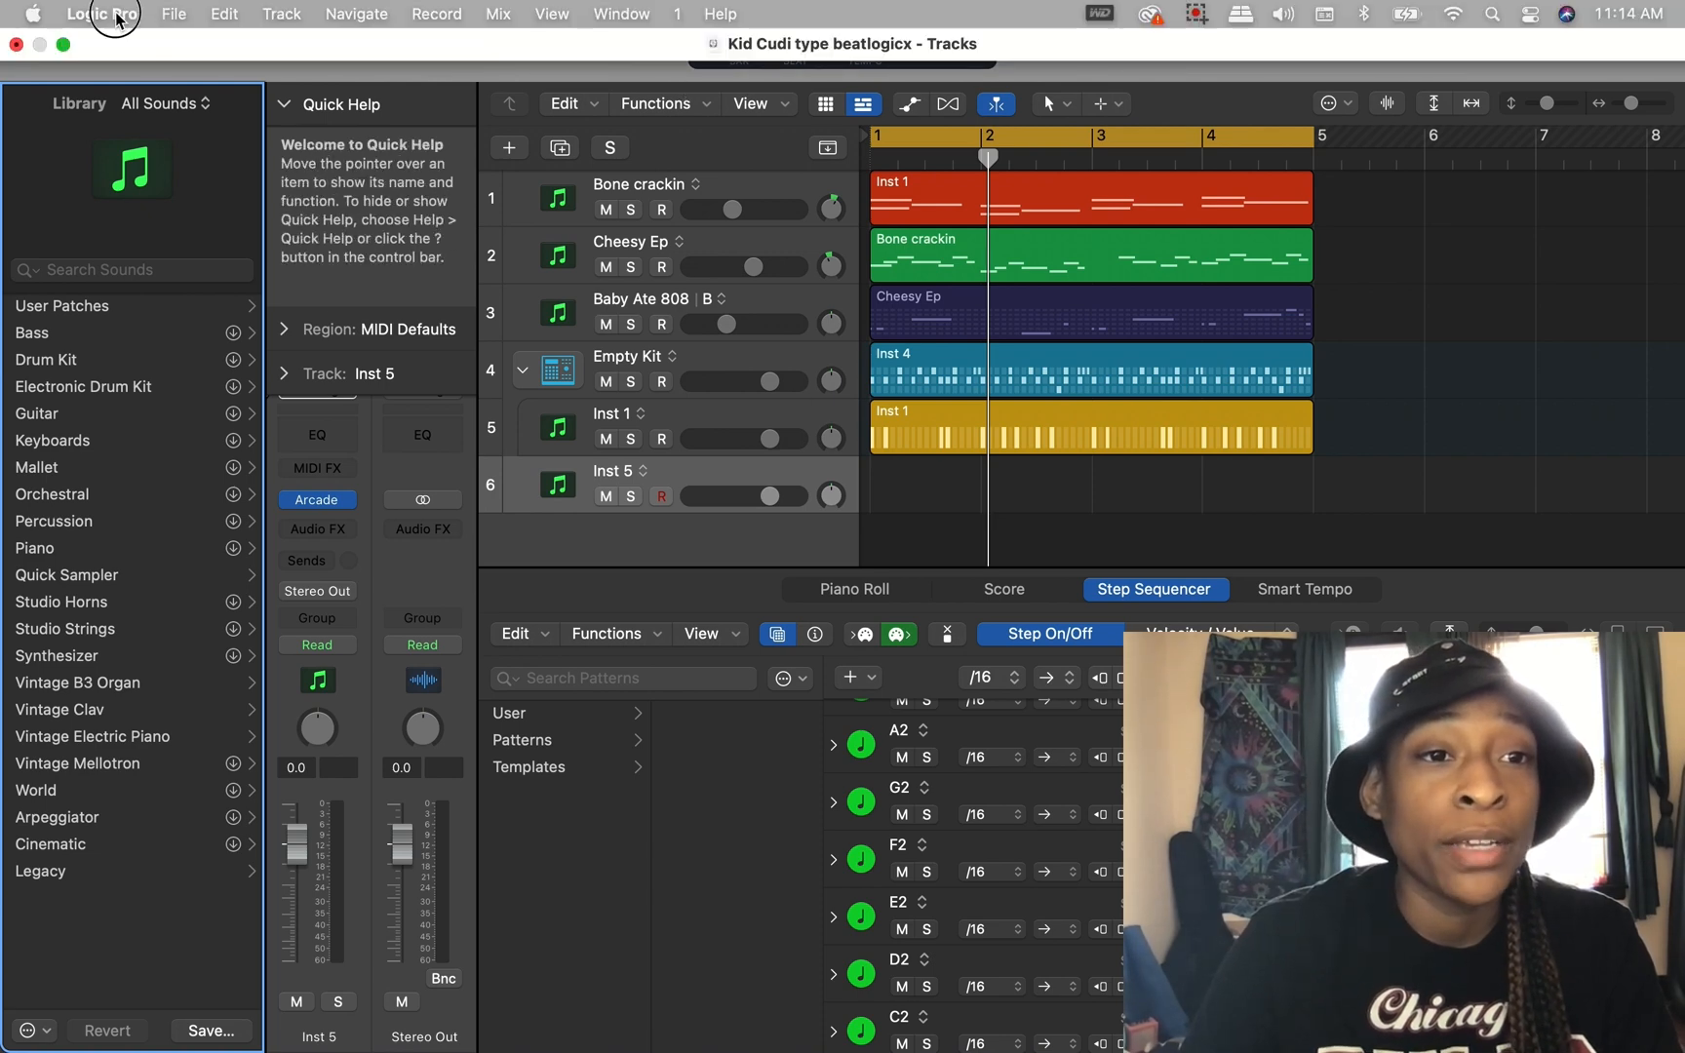
click(102, 14)
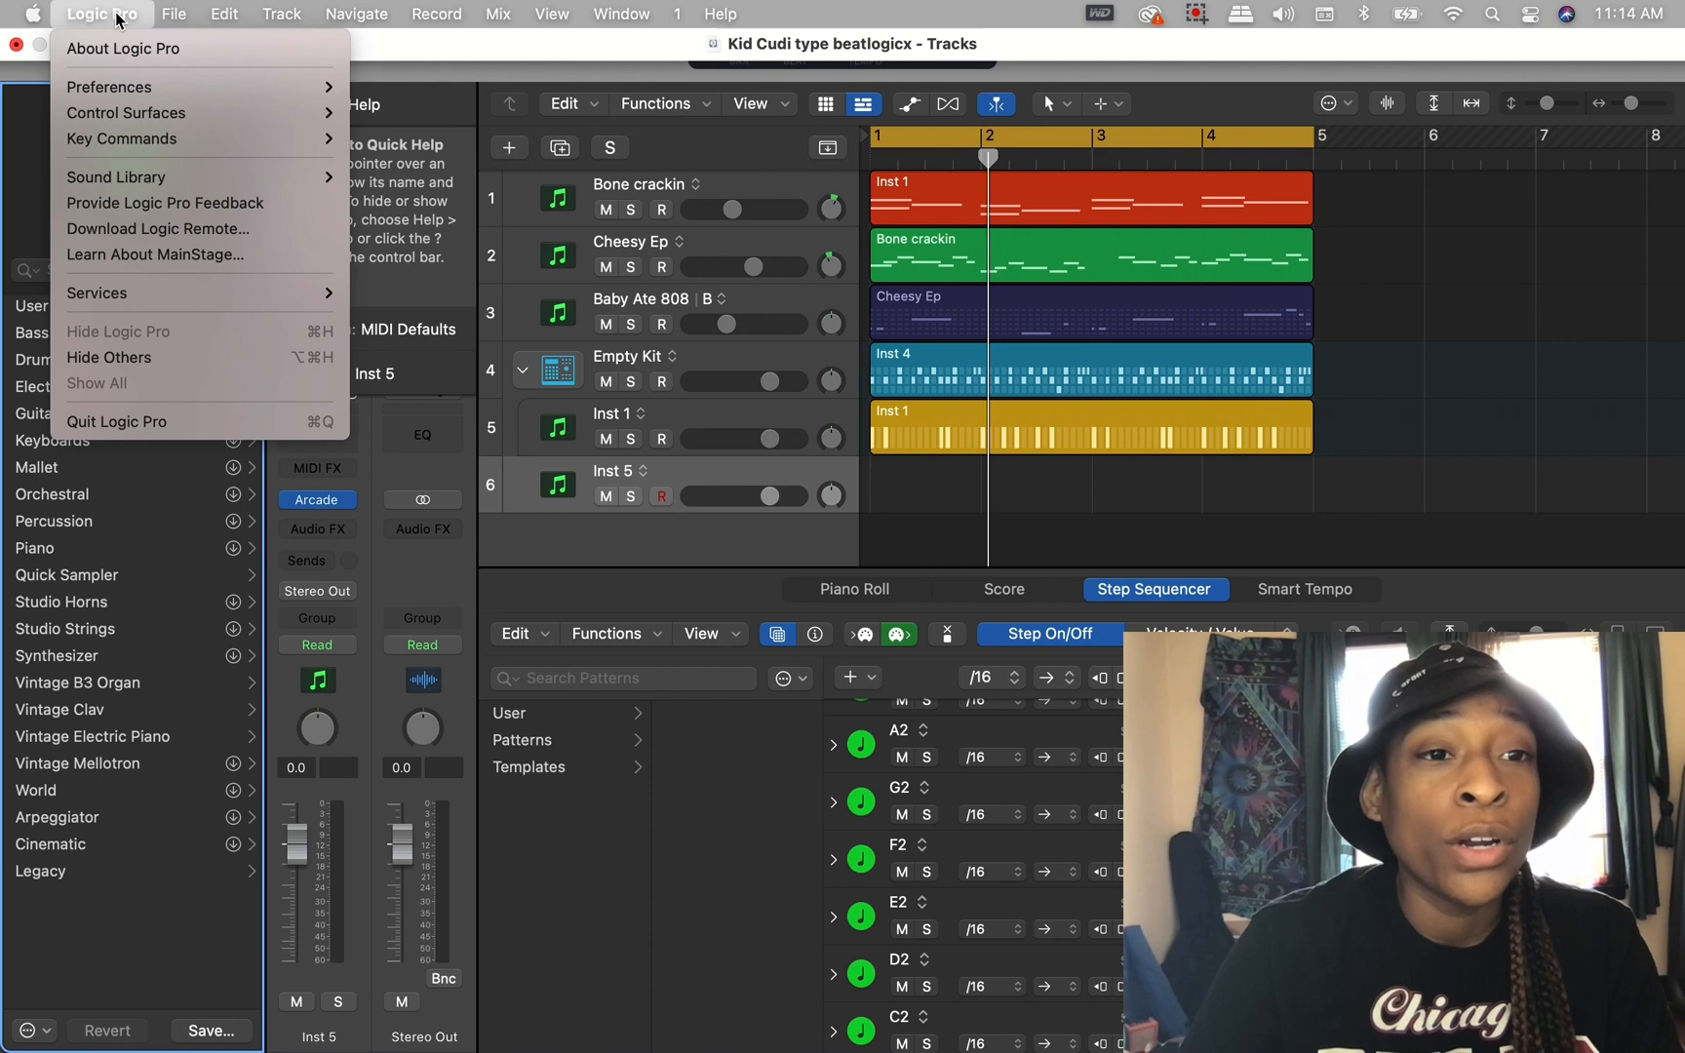
mouse_move(116, 178)
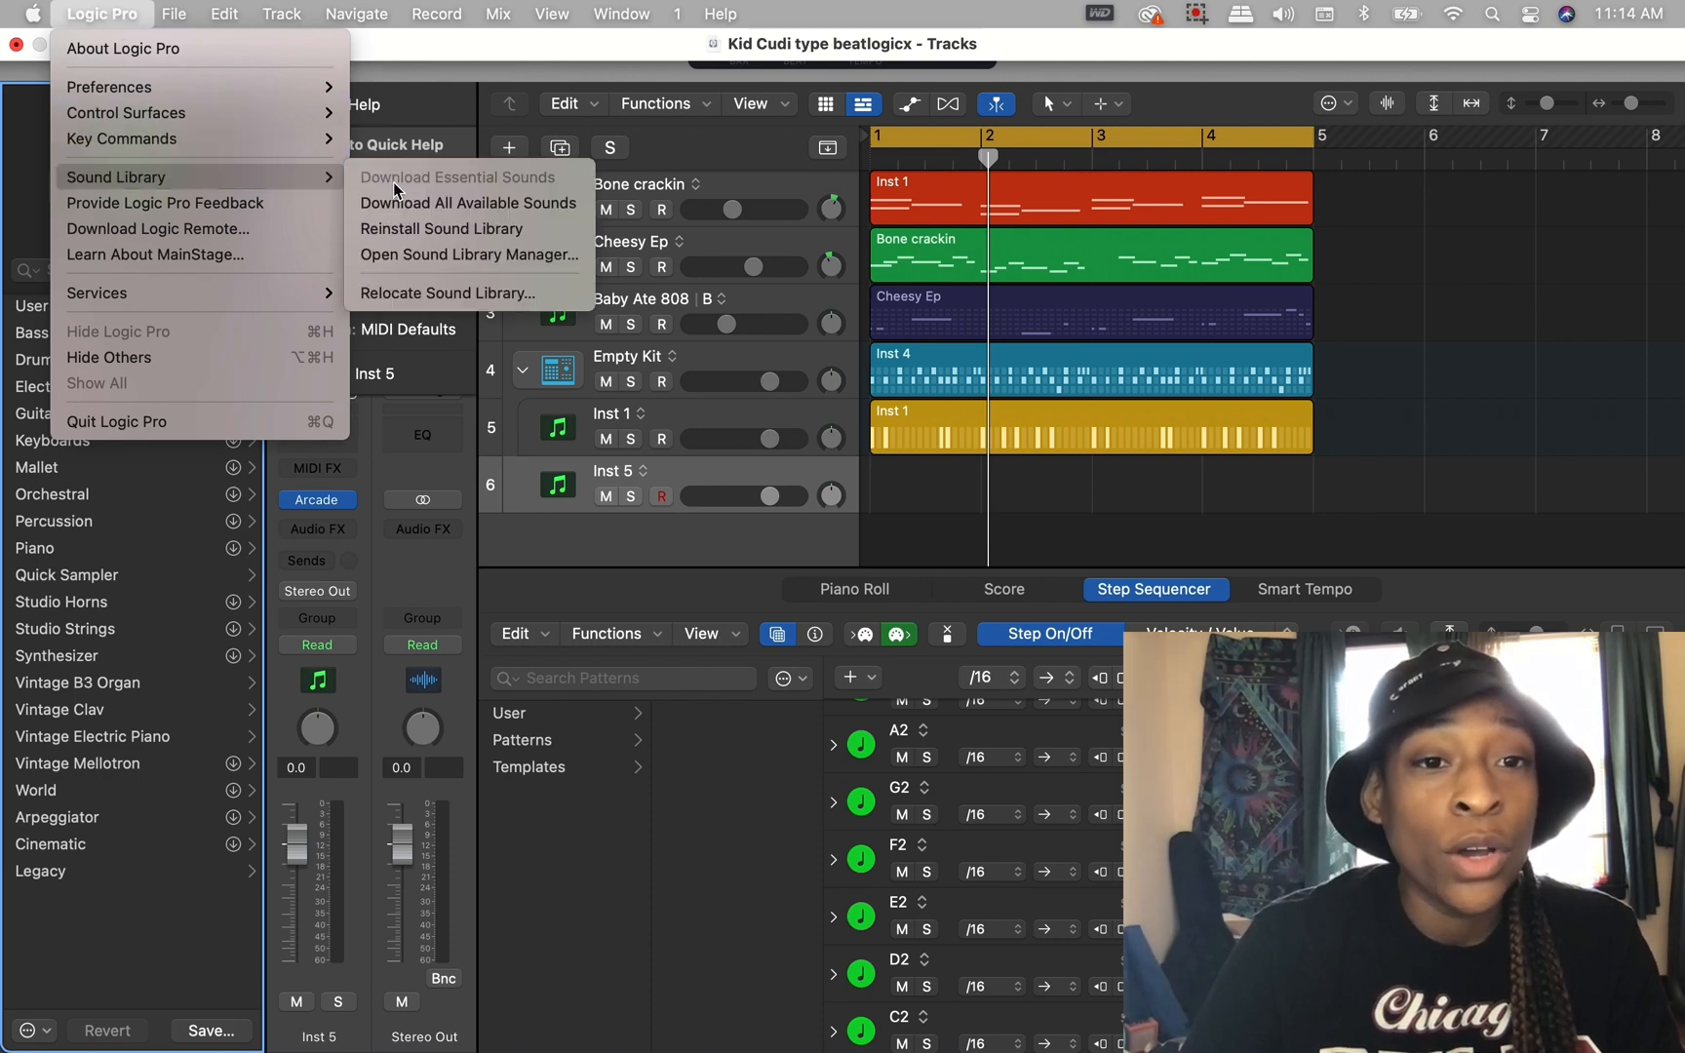
mouse_move(467, 255)
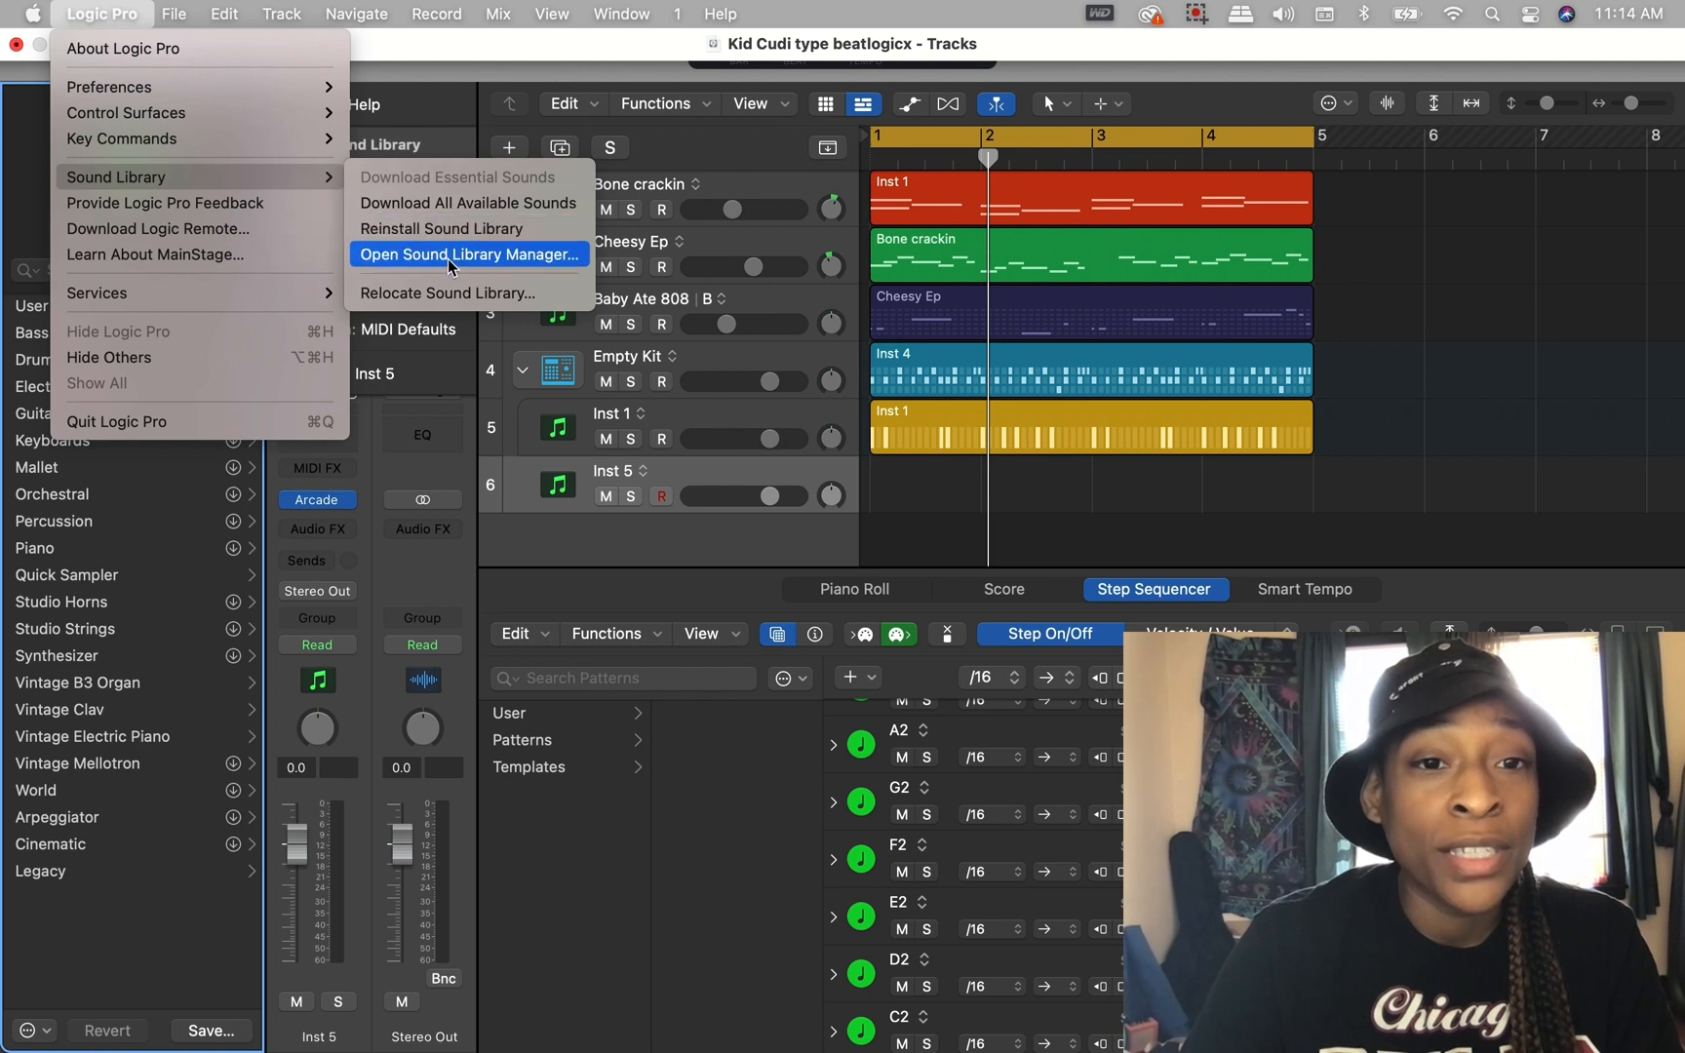
click(467, 254)
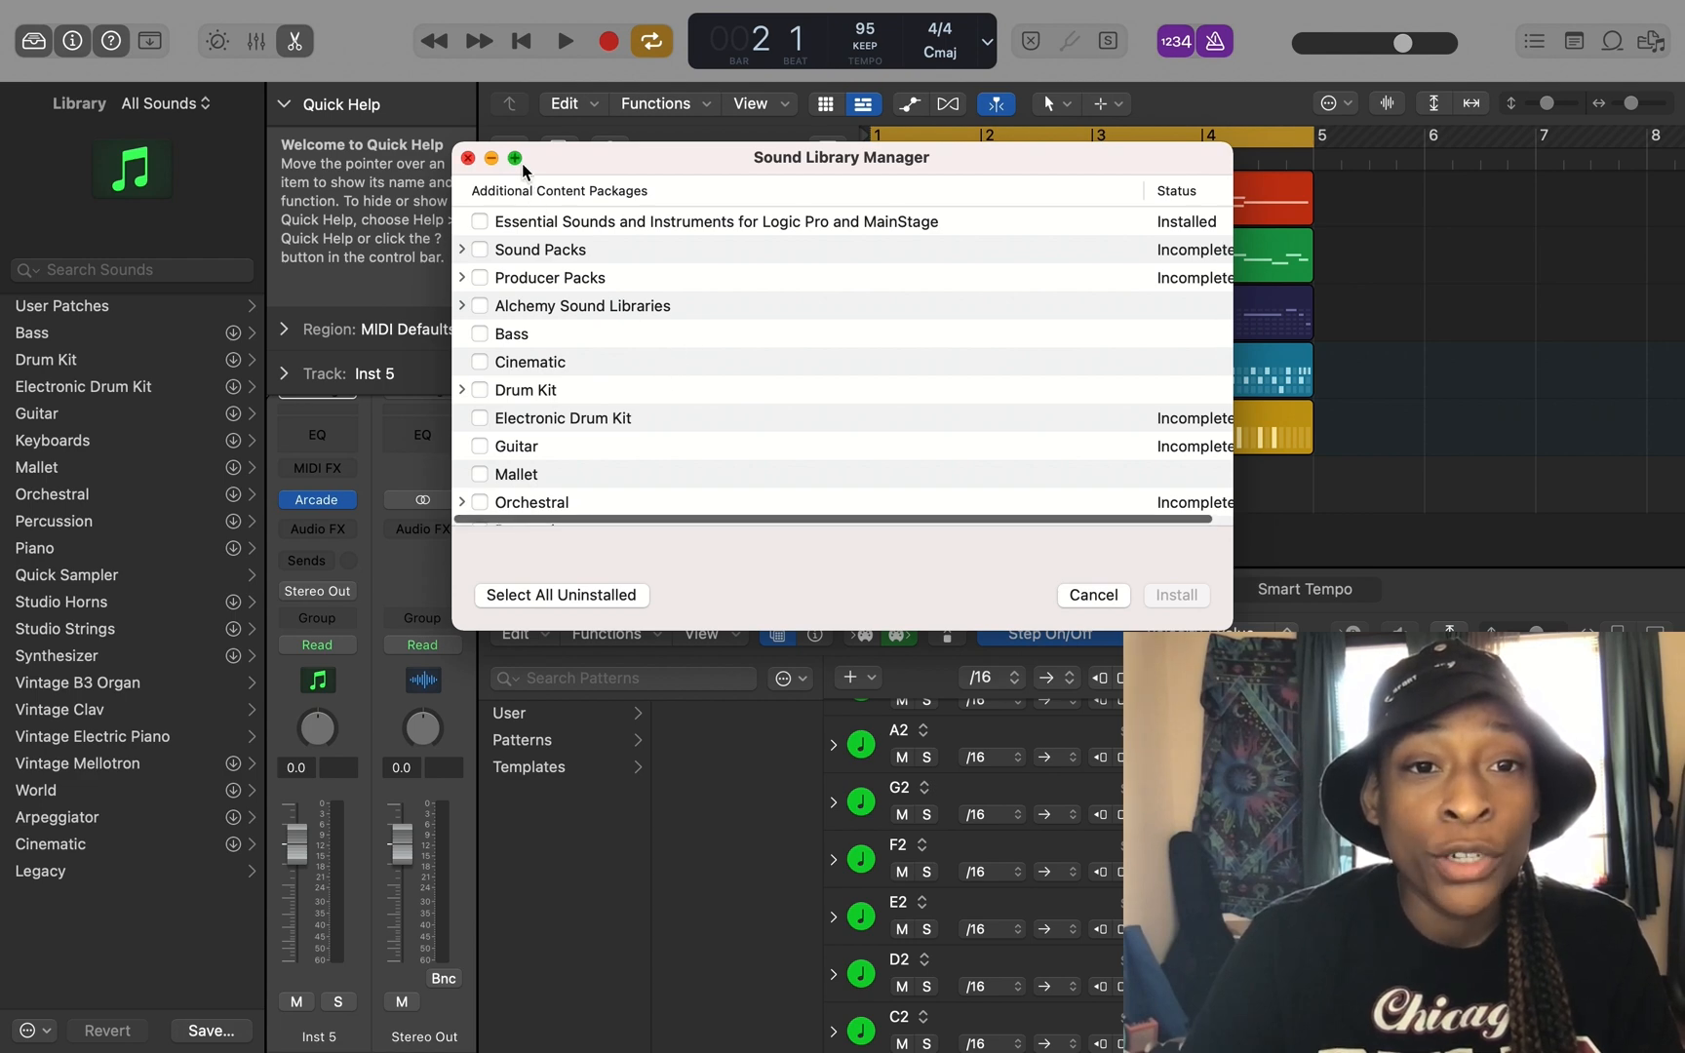
Zoom the Sound Library Manager to full screen, revealing Apple Loops, Reverbs and Legacy.
click(515, 158)
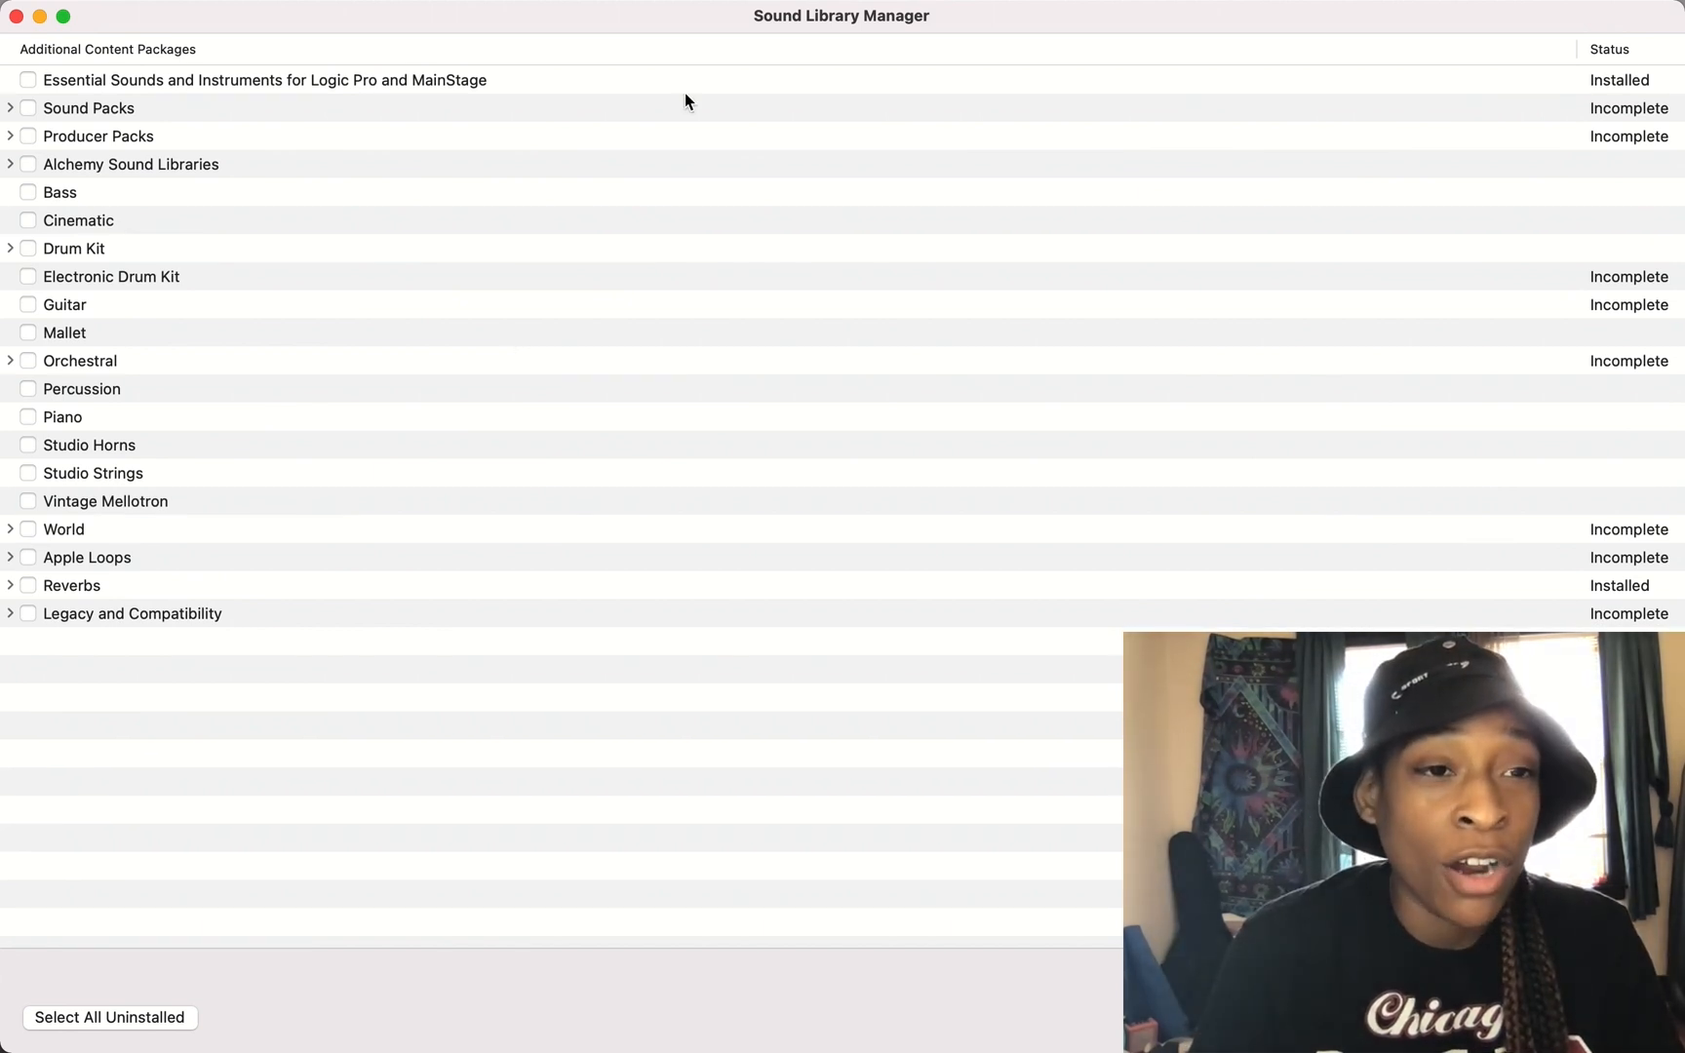
mouse_move(1430, 107)
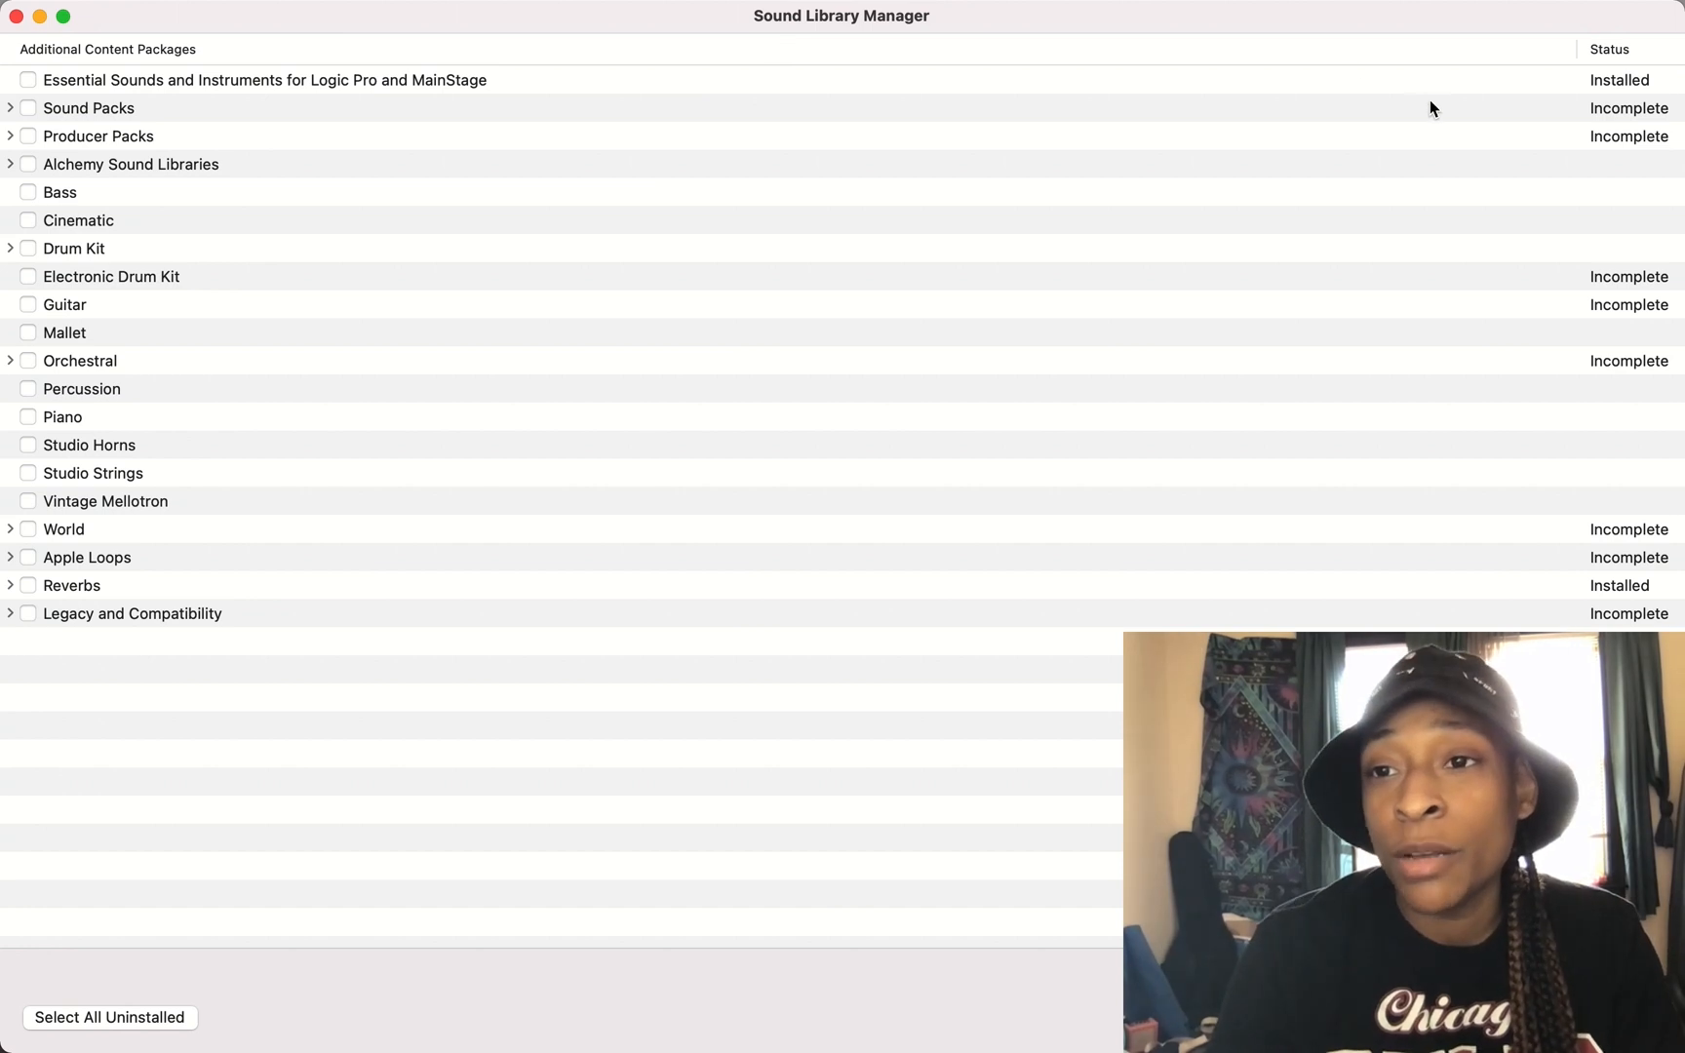
mouse_move(1622, 127)
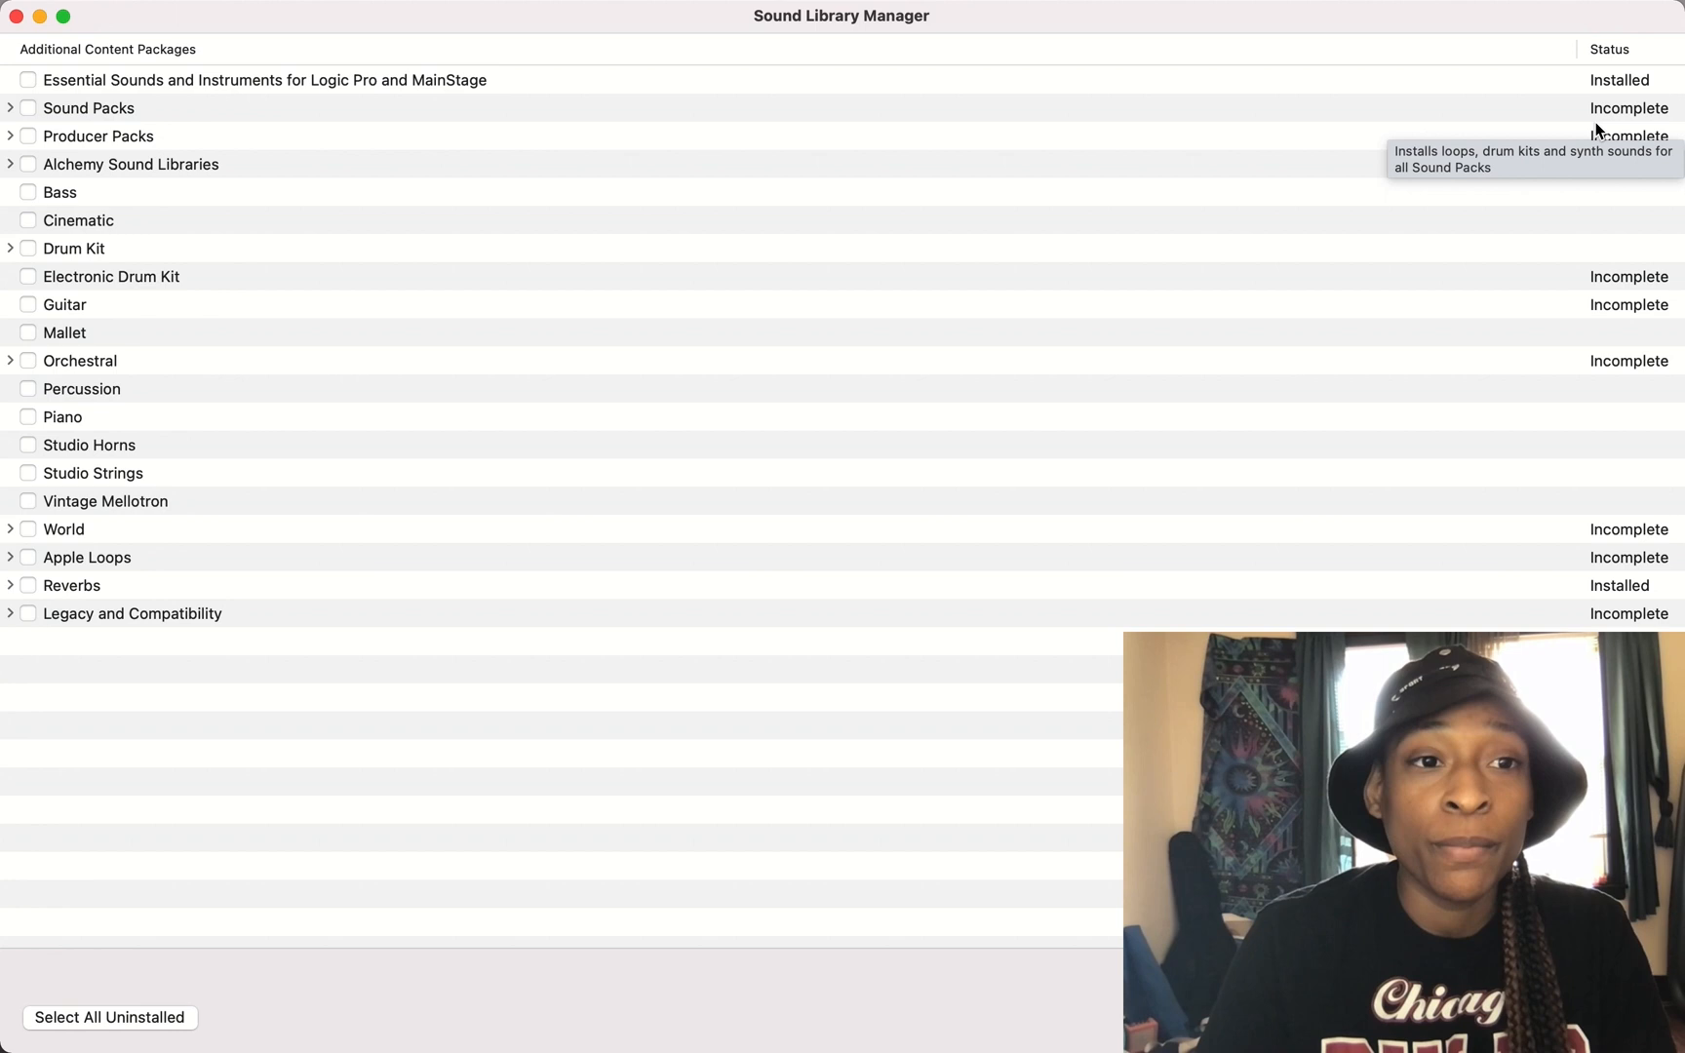
mouse_move(70, 150)
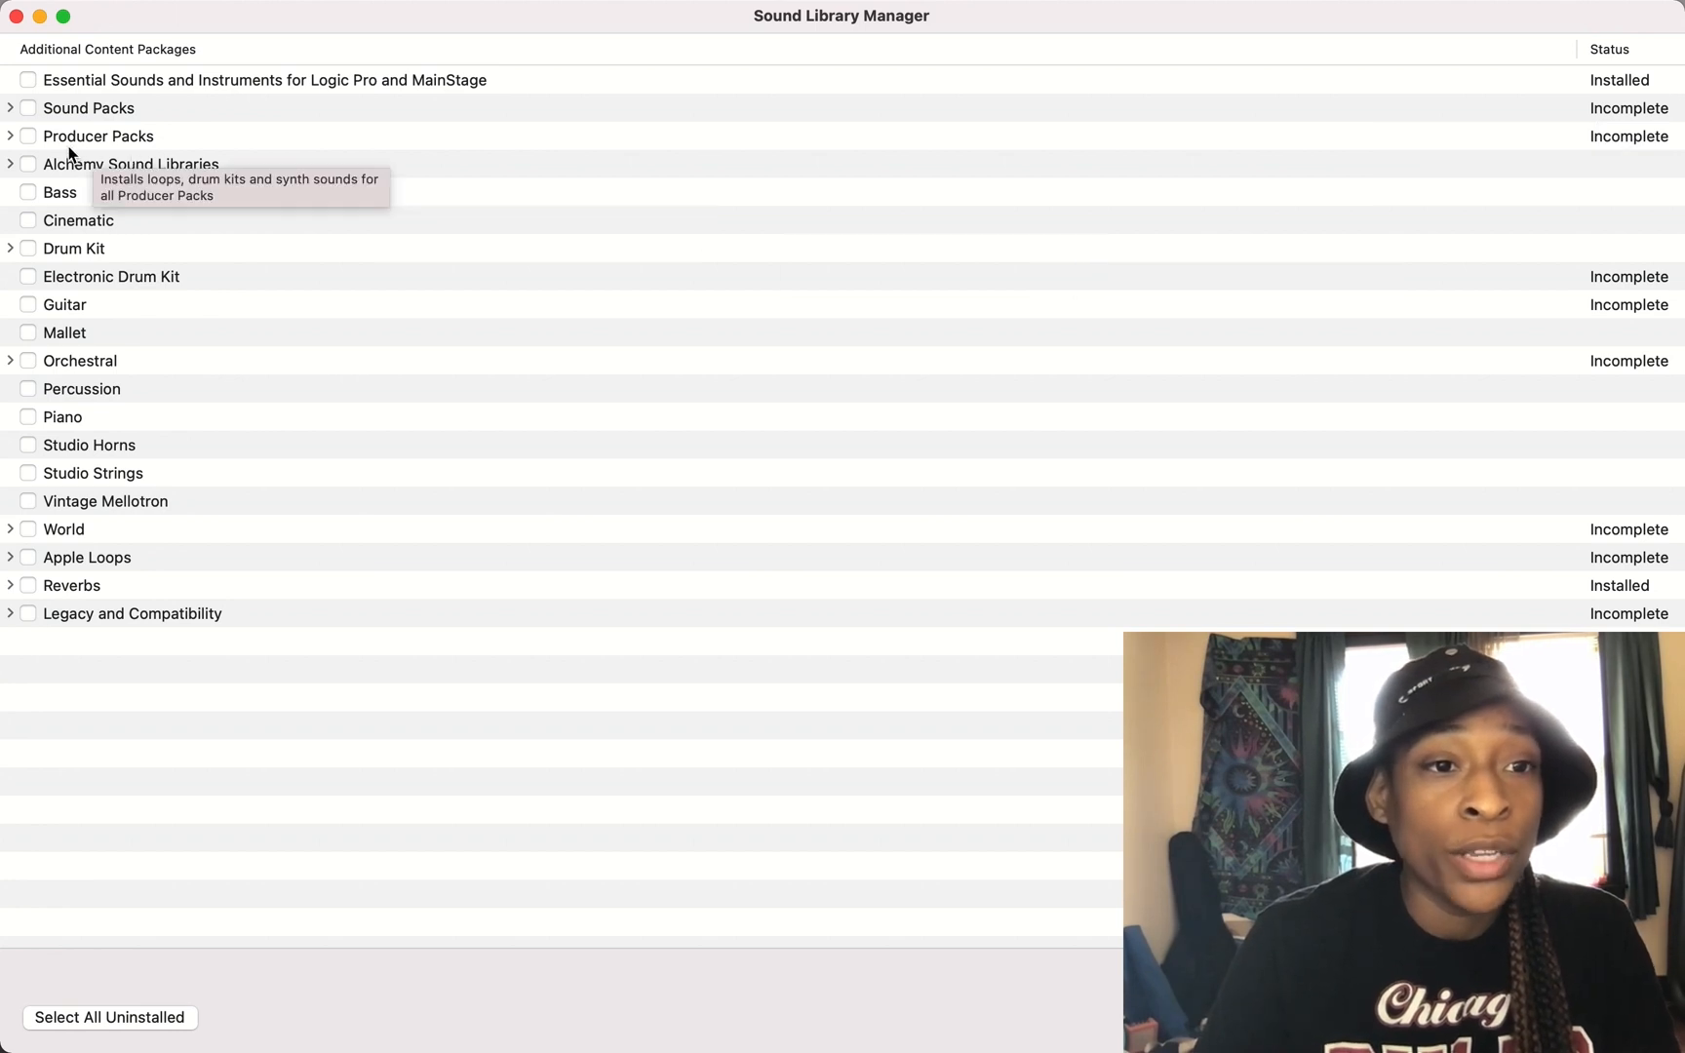
Expand Producer Packs and tick Mark Ronson, TRAKGIRL, Soulection and Oak Felder (1.28 GB).
click(10, 136)
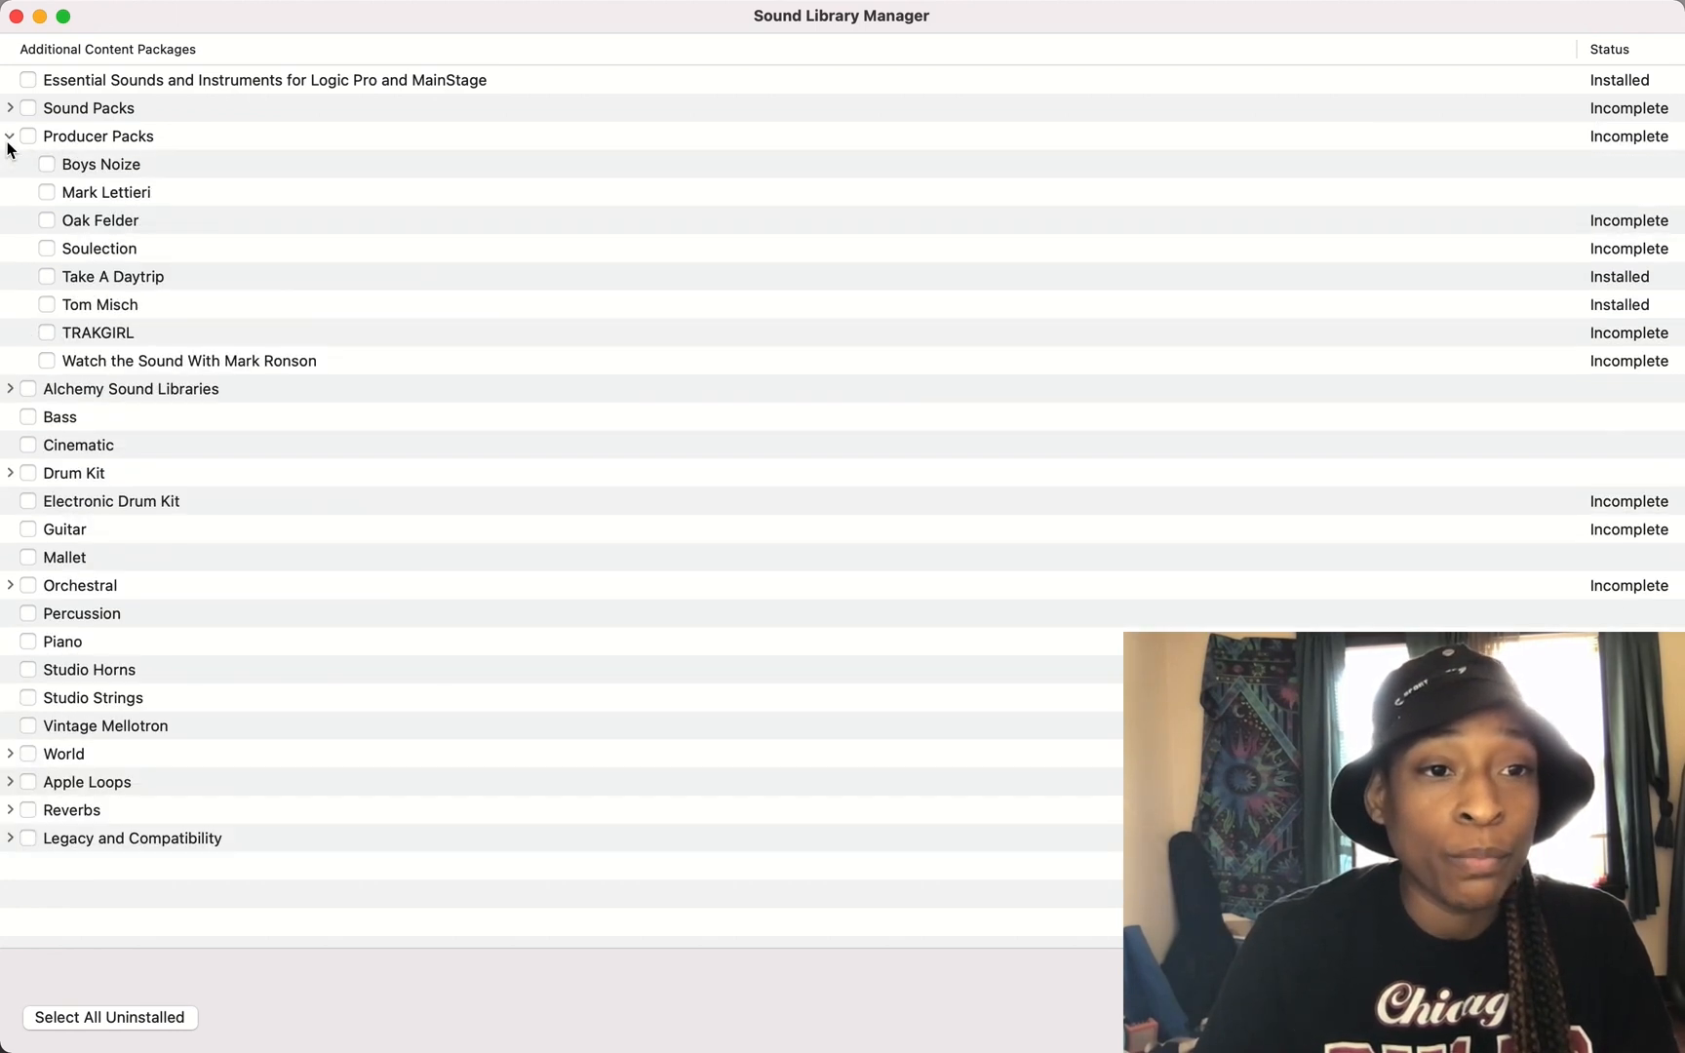
click(105, 191)
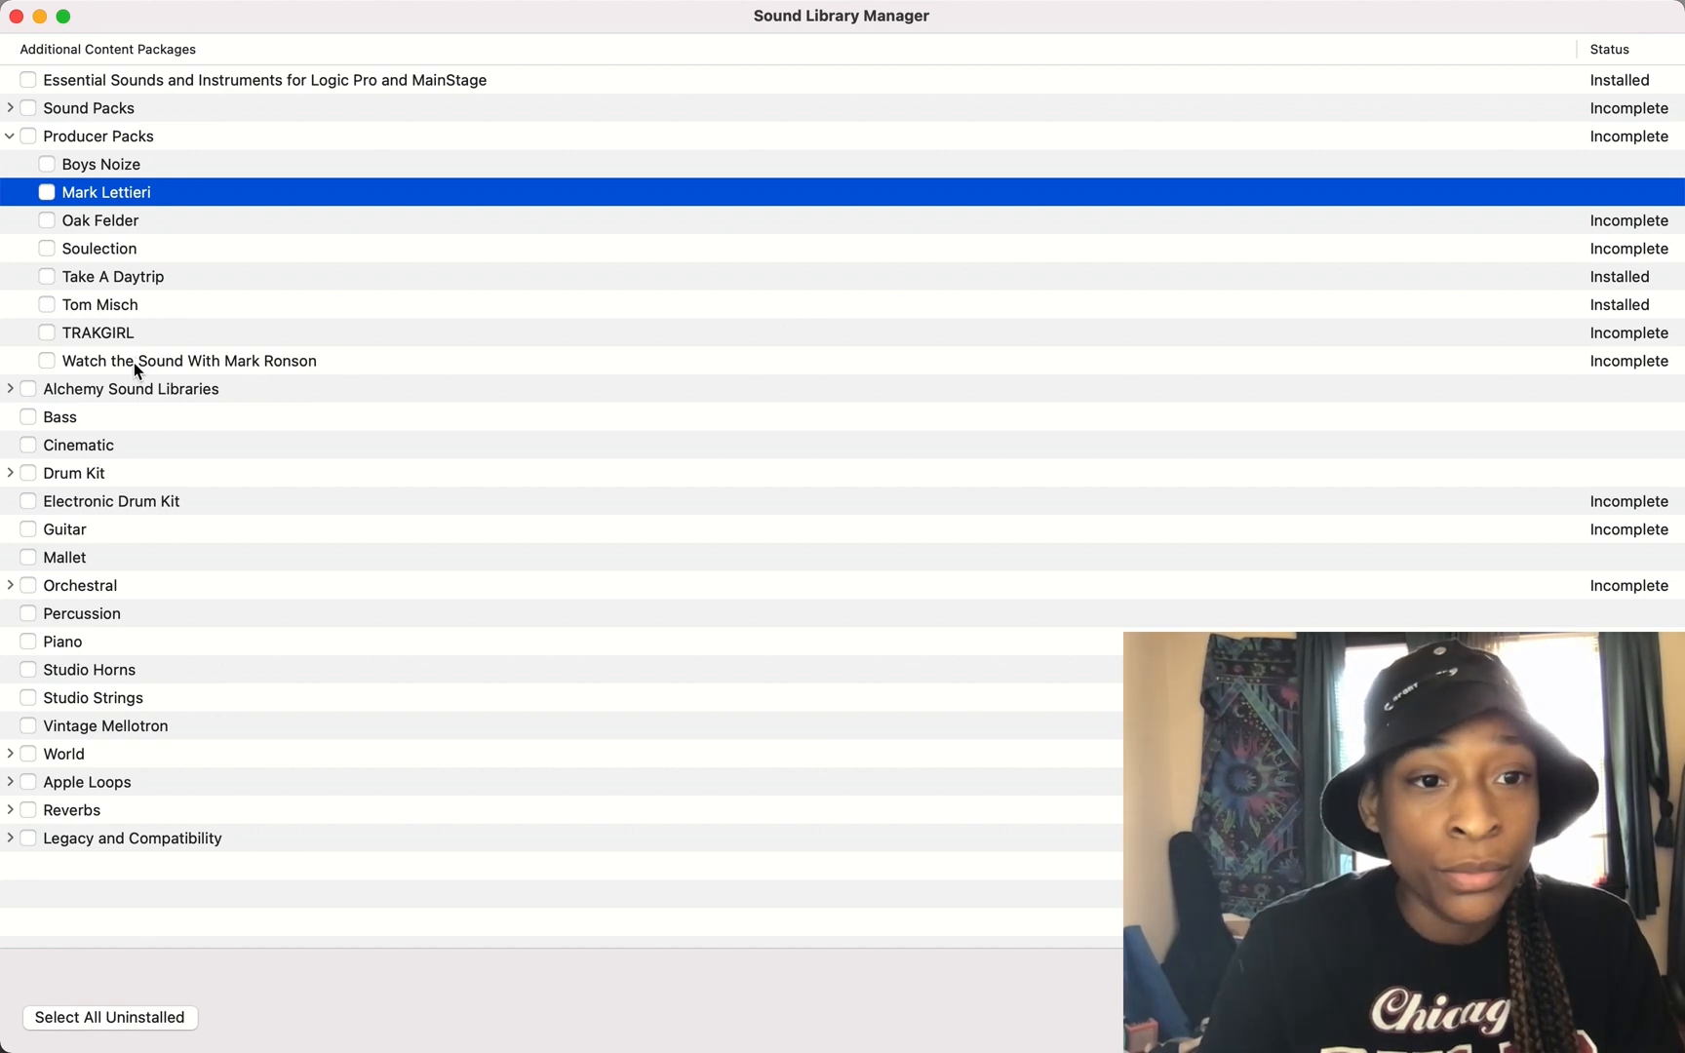
click(46, 360)
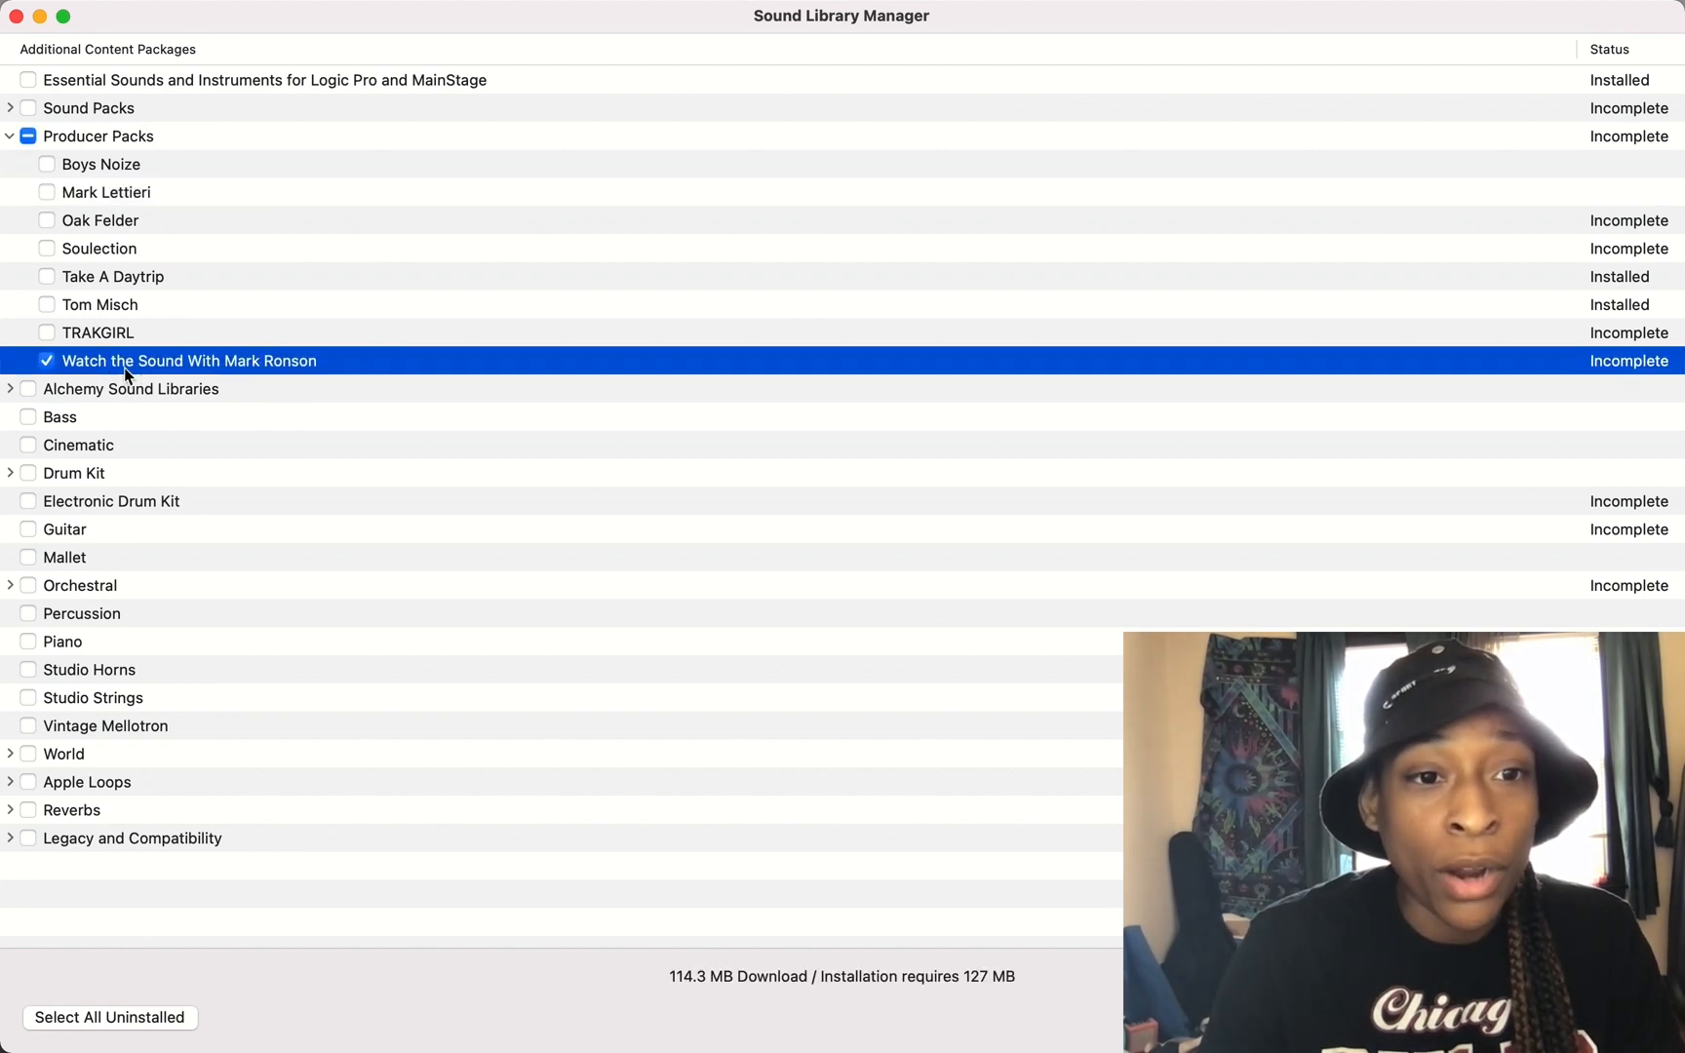
mouse_move(744, 403)
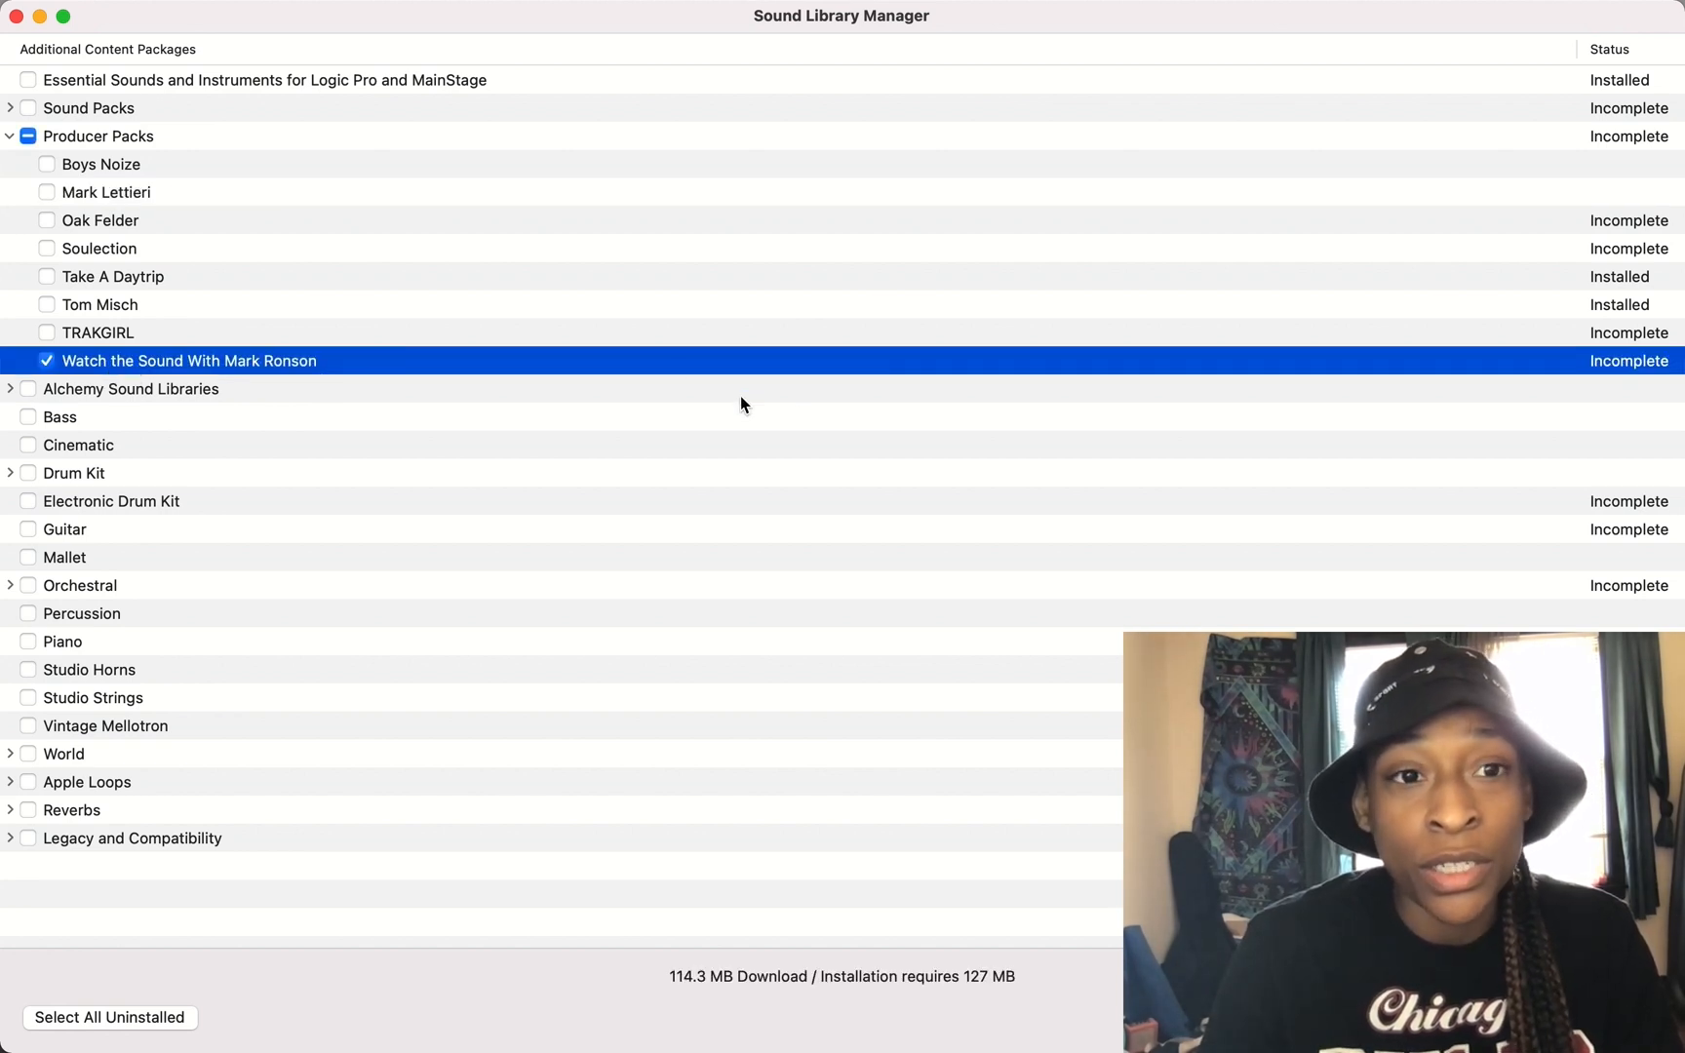
mouse_move(477, 352)
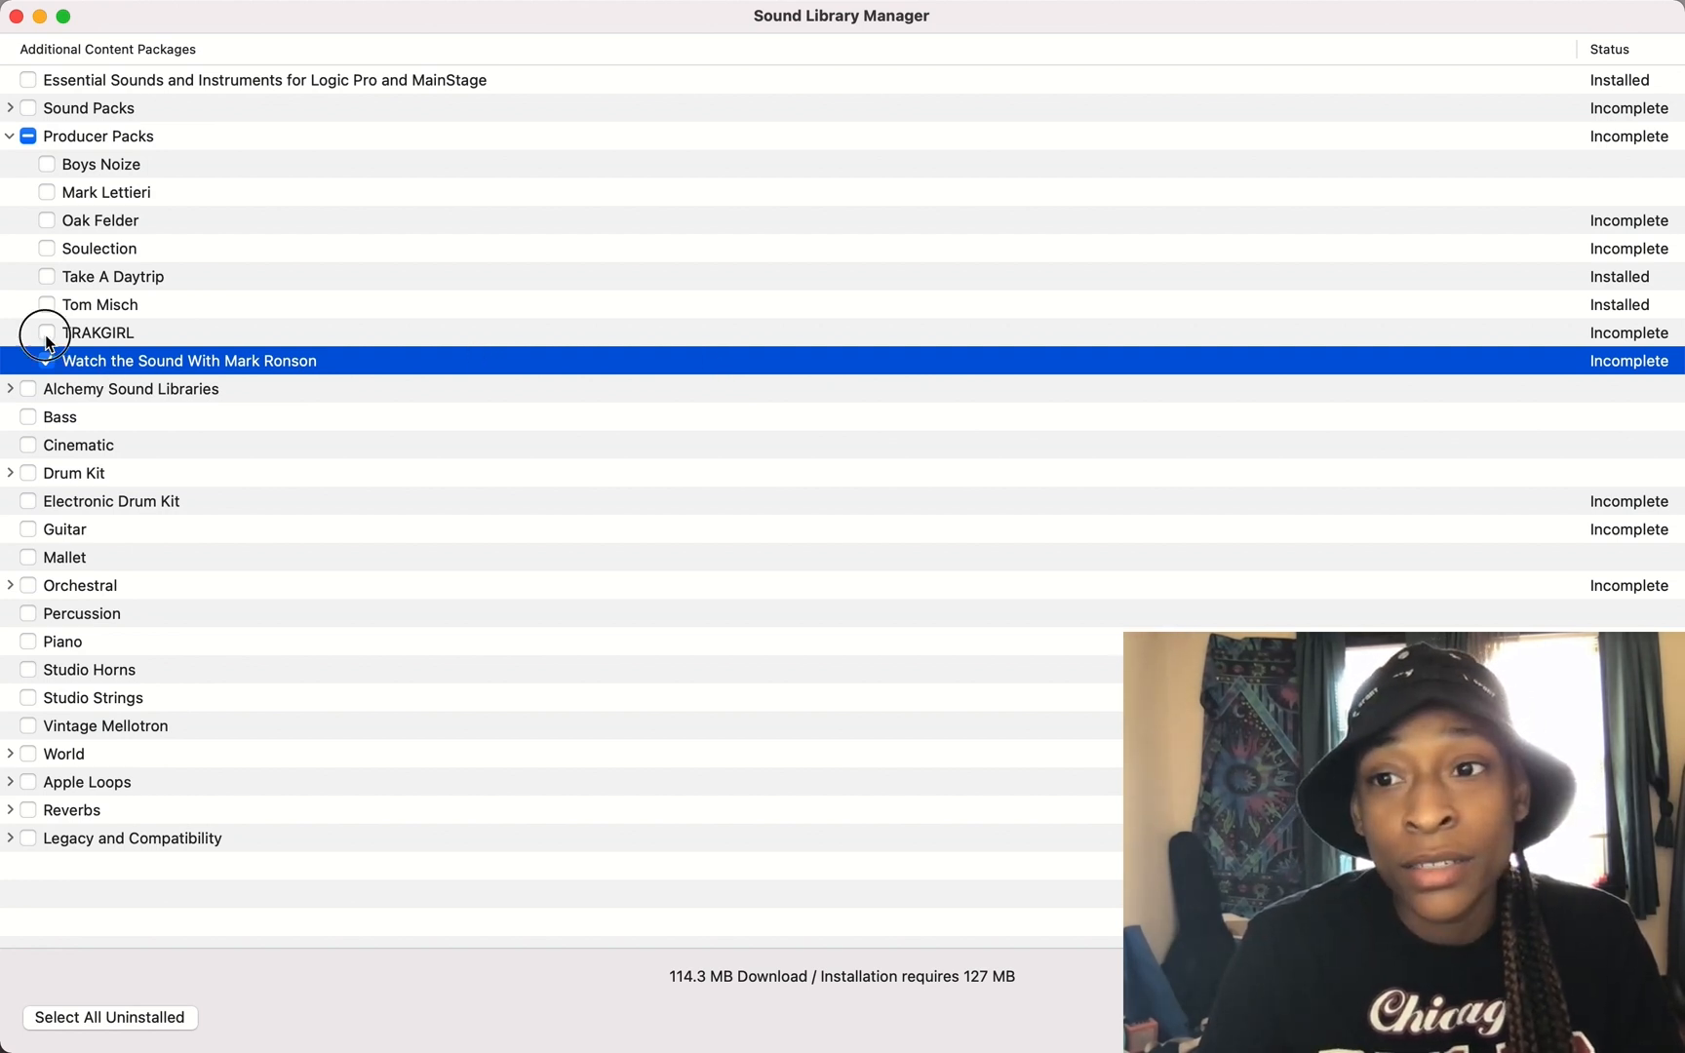
click(46, 332)
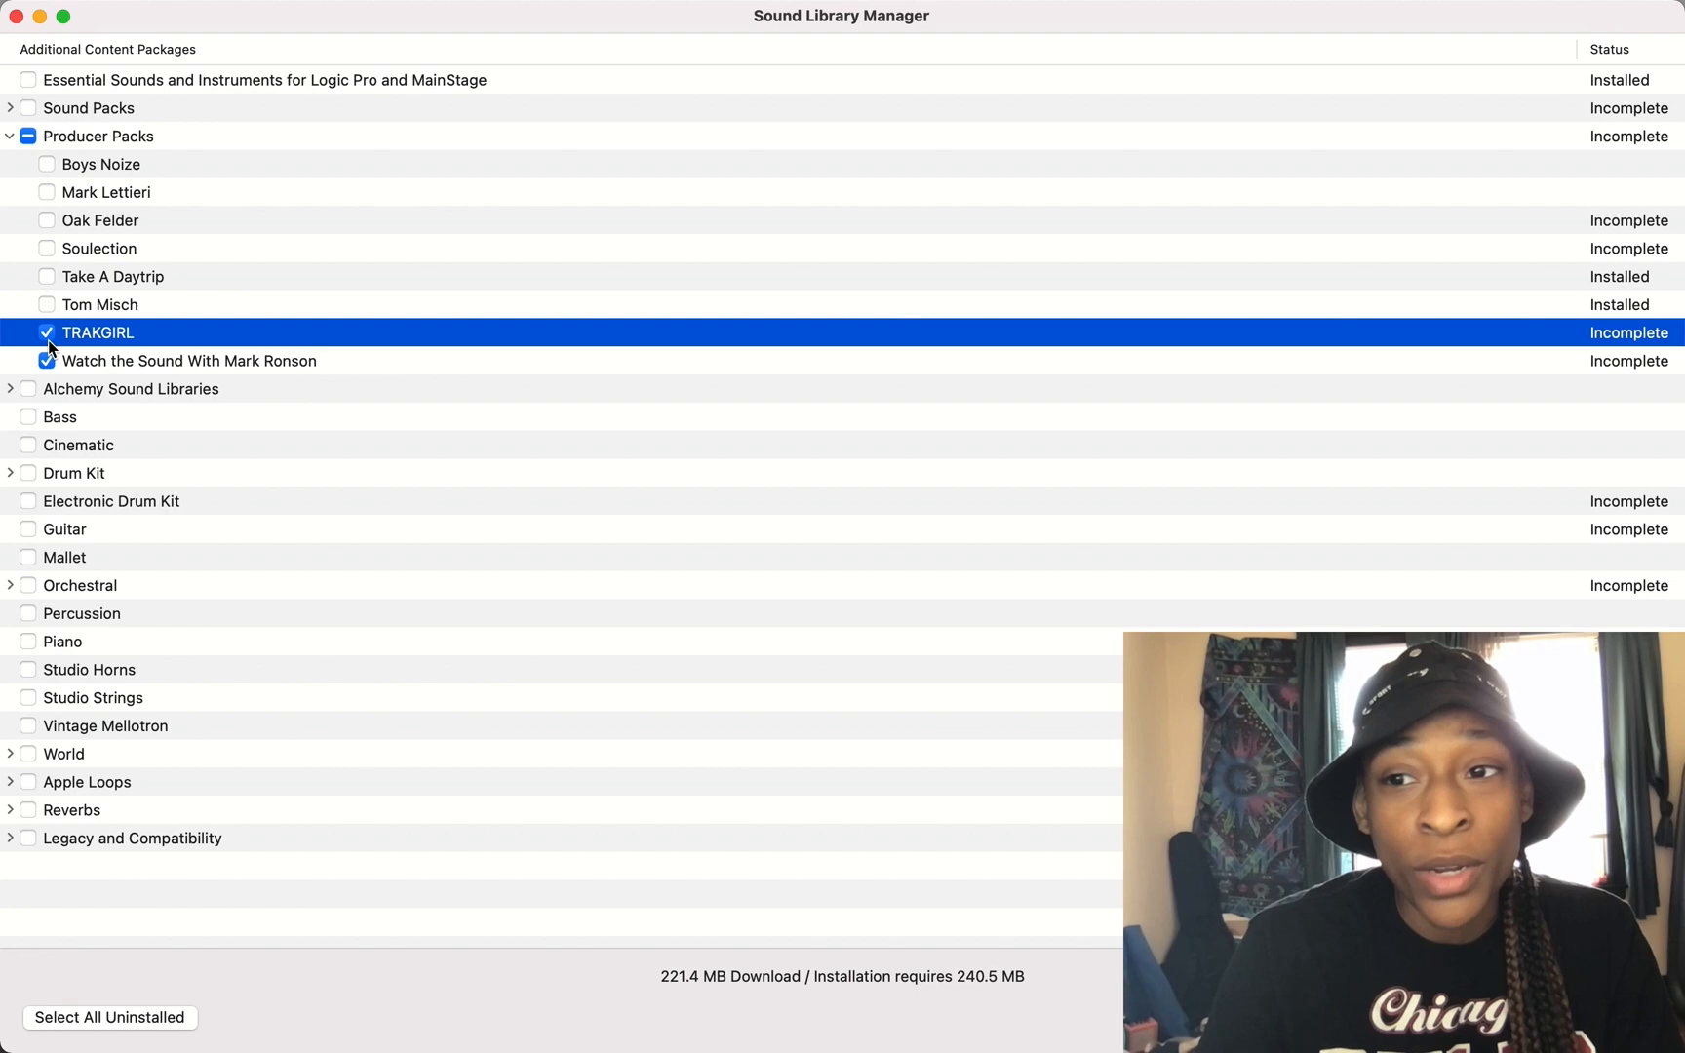
click(45, 249)
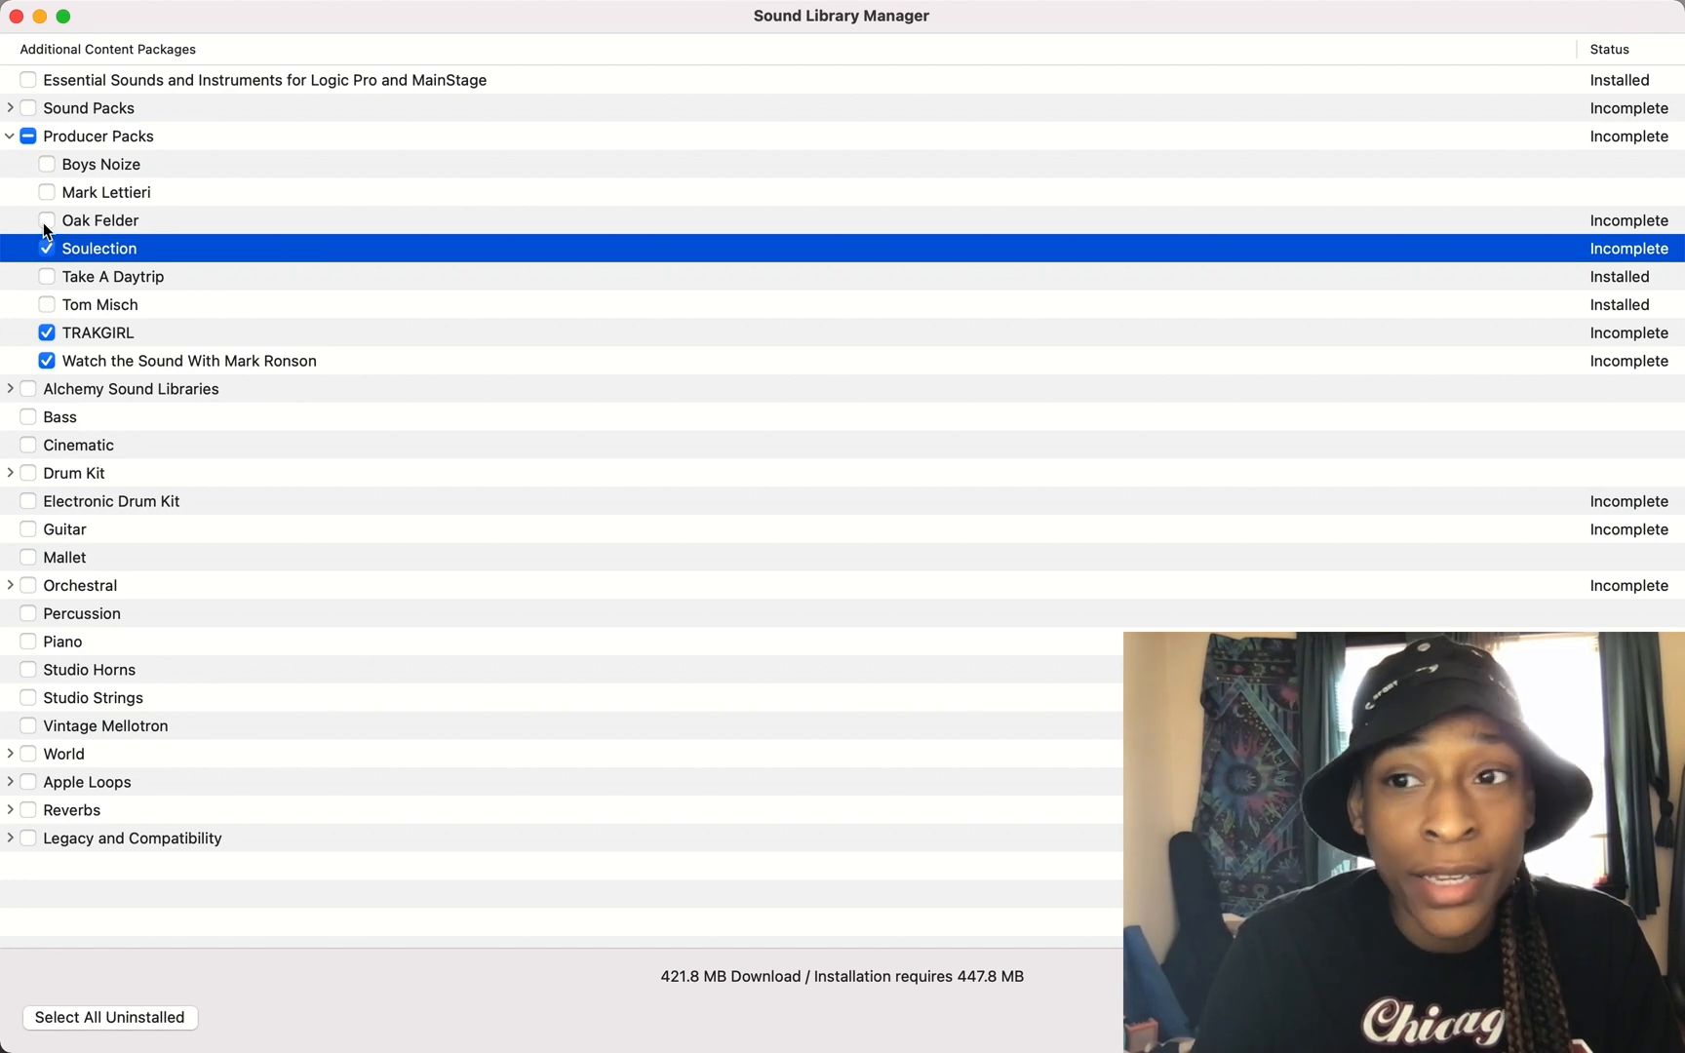
click(45, 220)
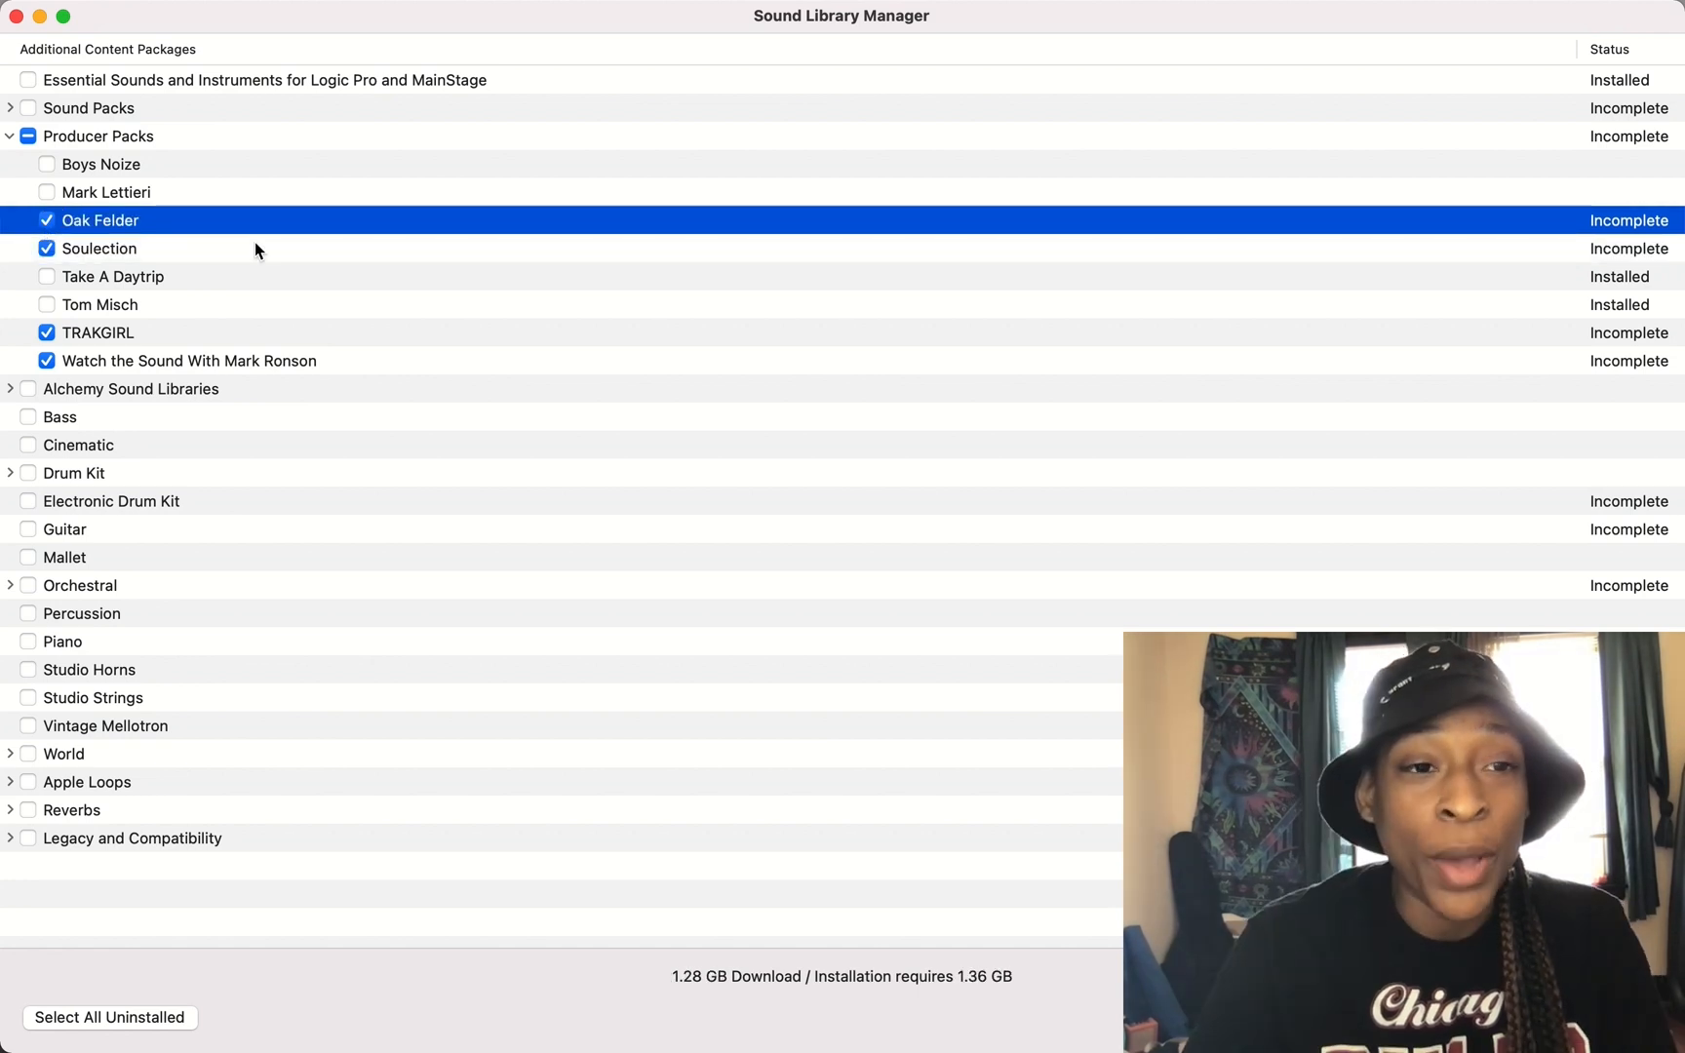
mouse_move(236, 252)
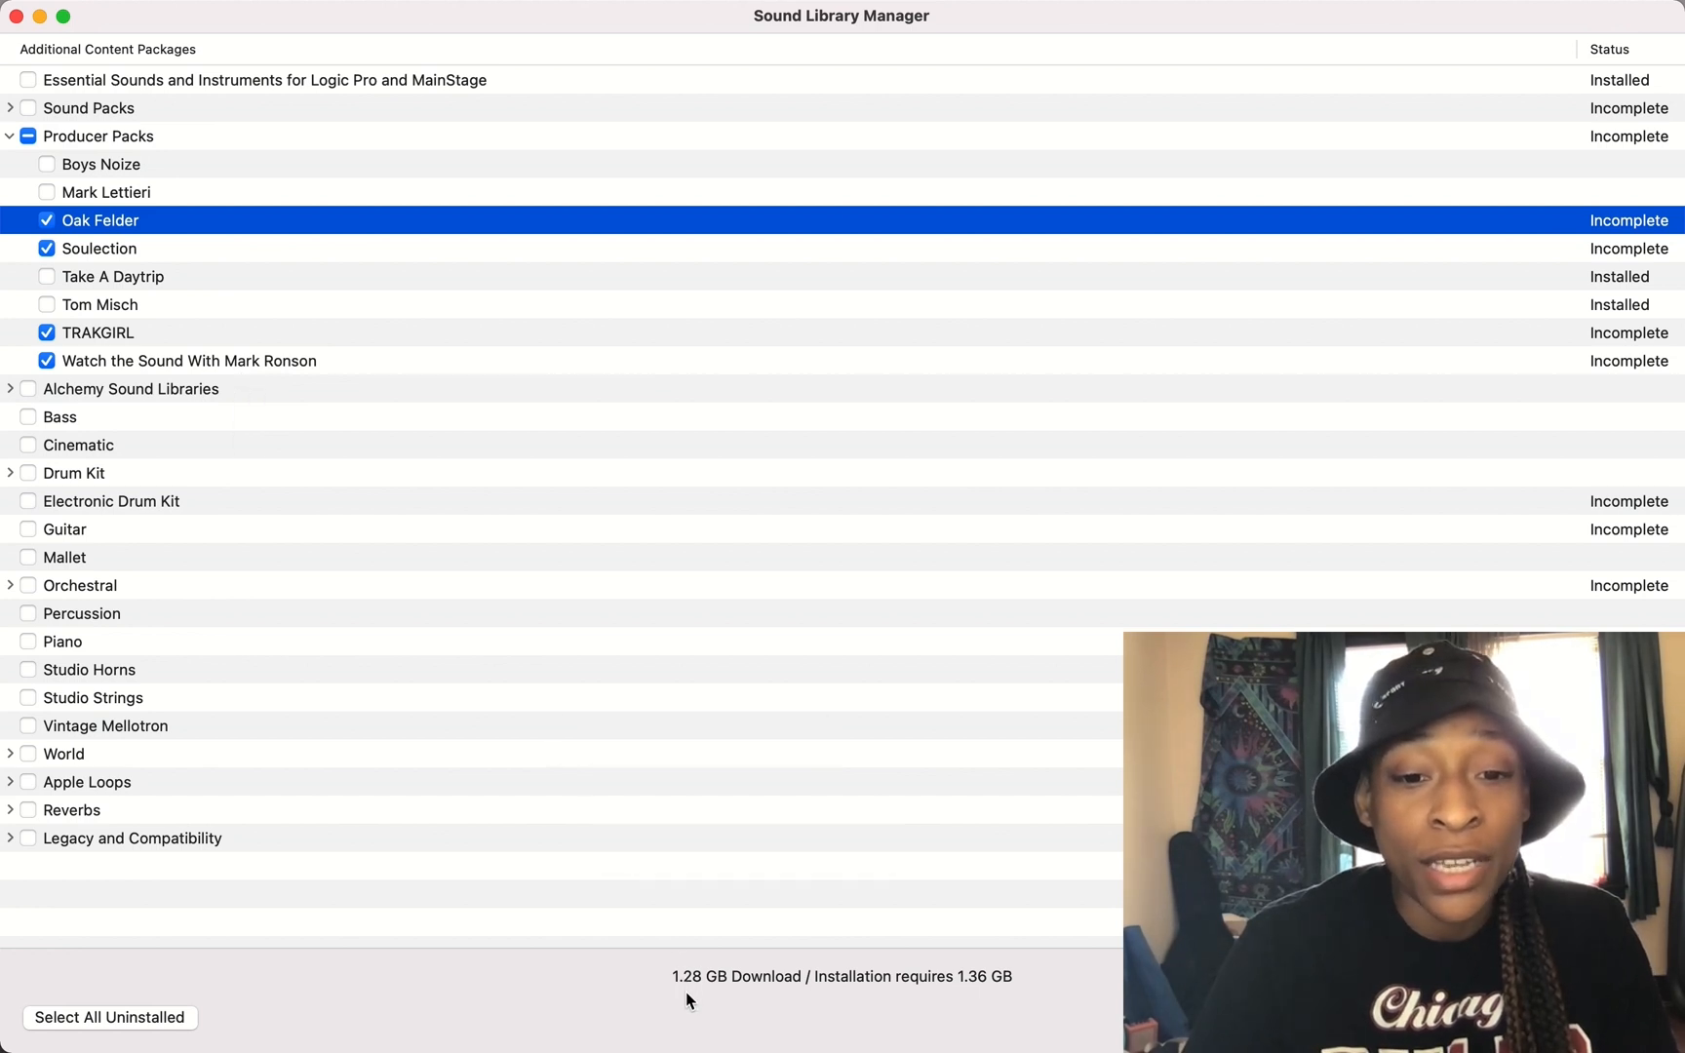
mouse_move(696, 1020)
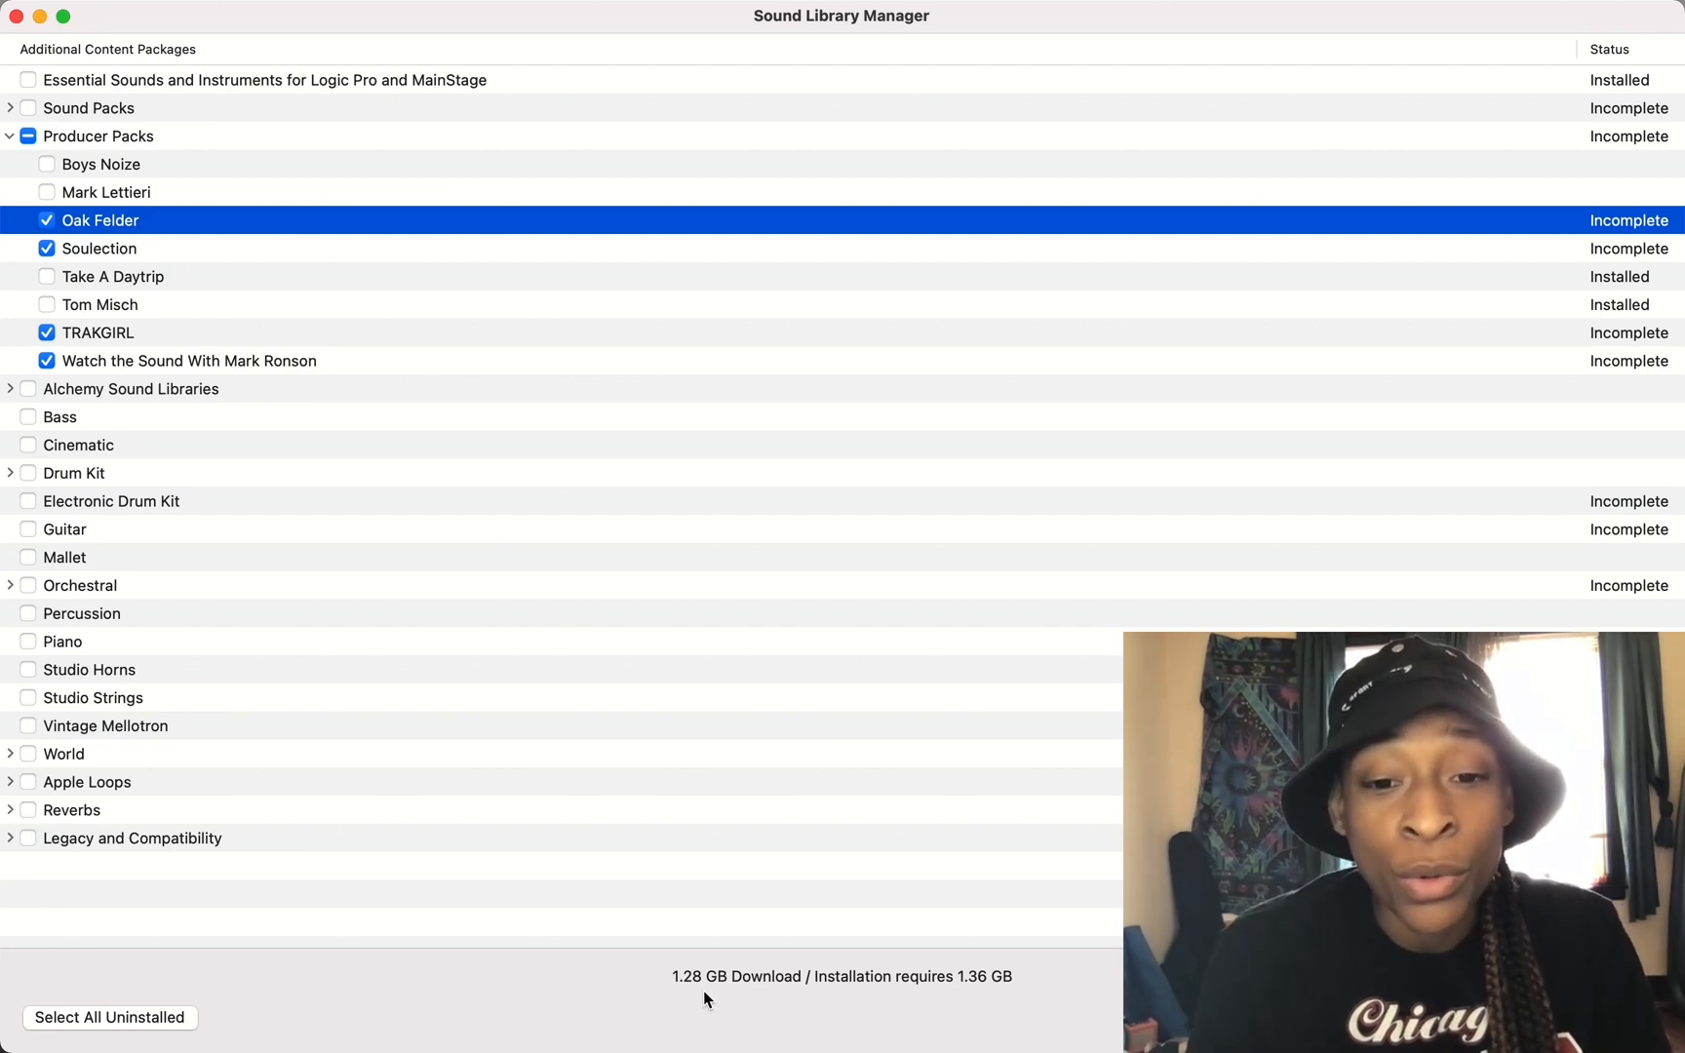
mouse_move(879, 986)
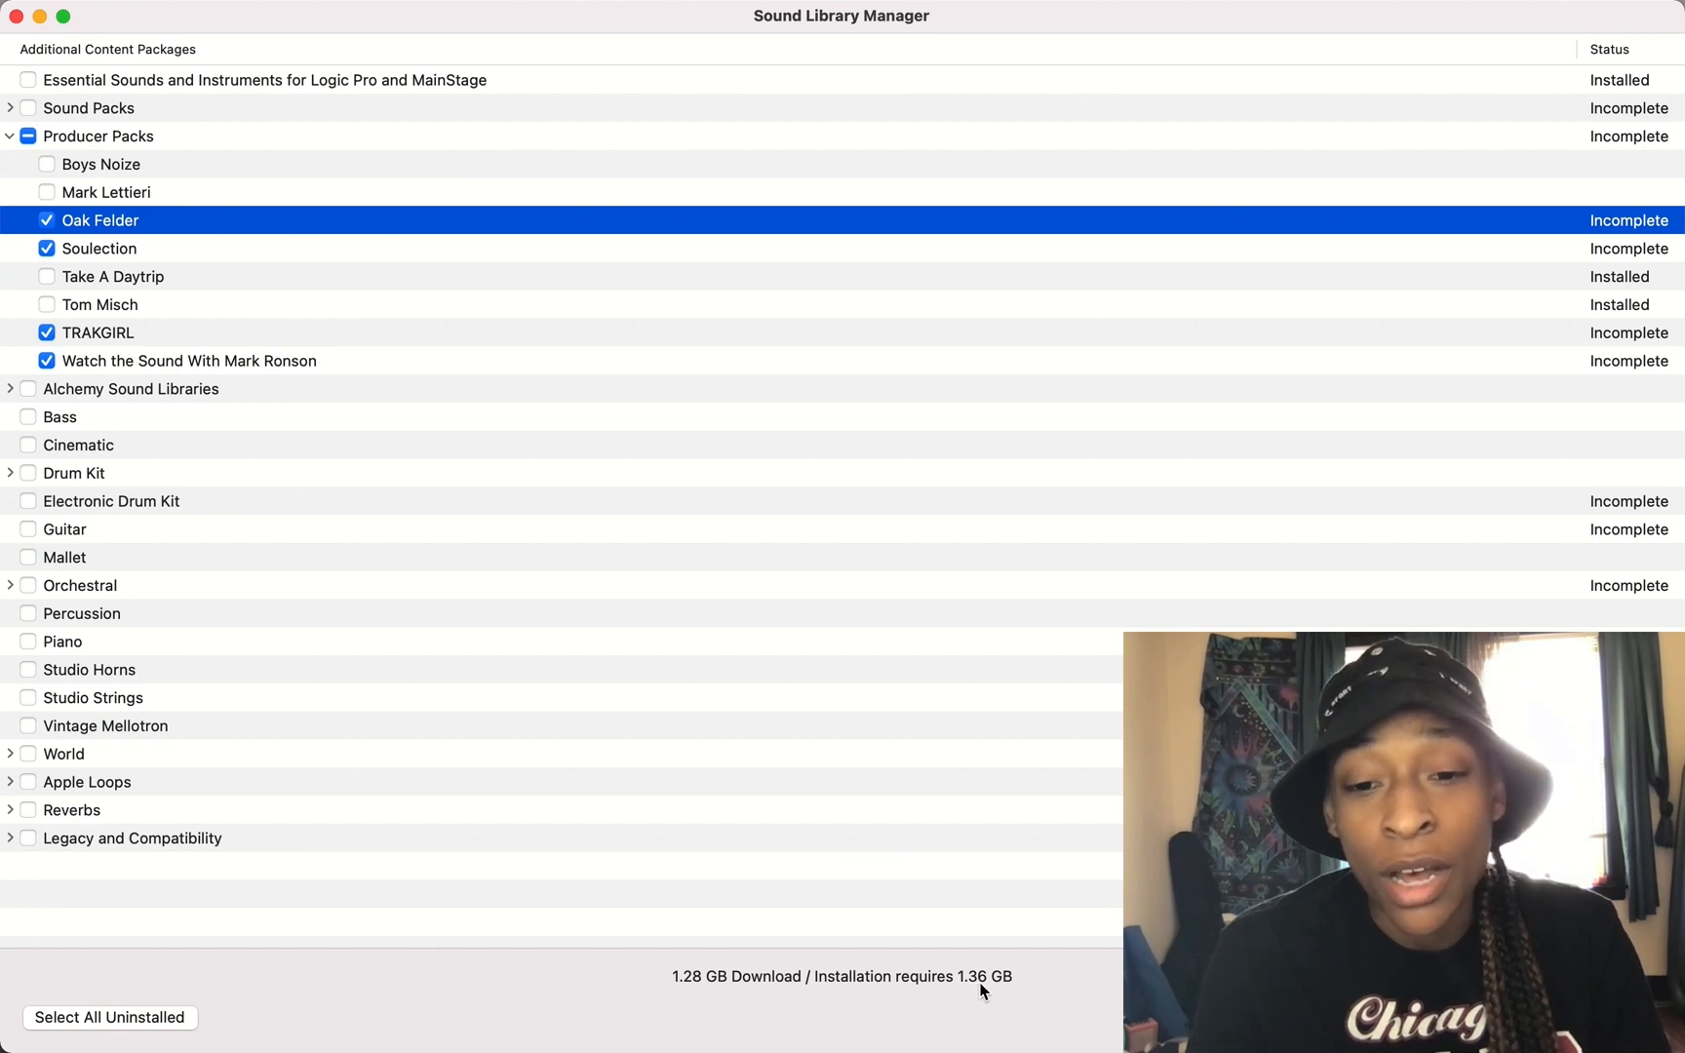
mouse_move(1018, 989)
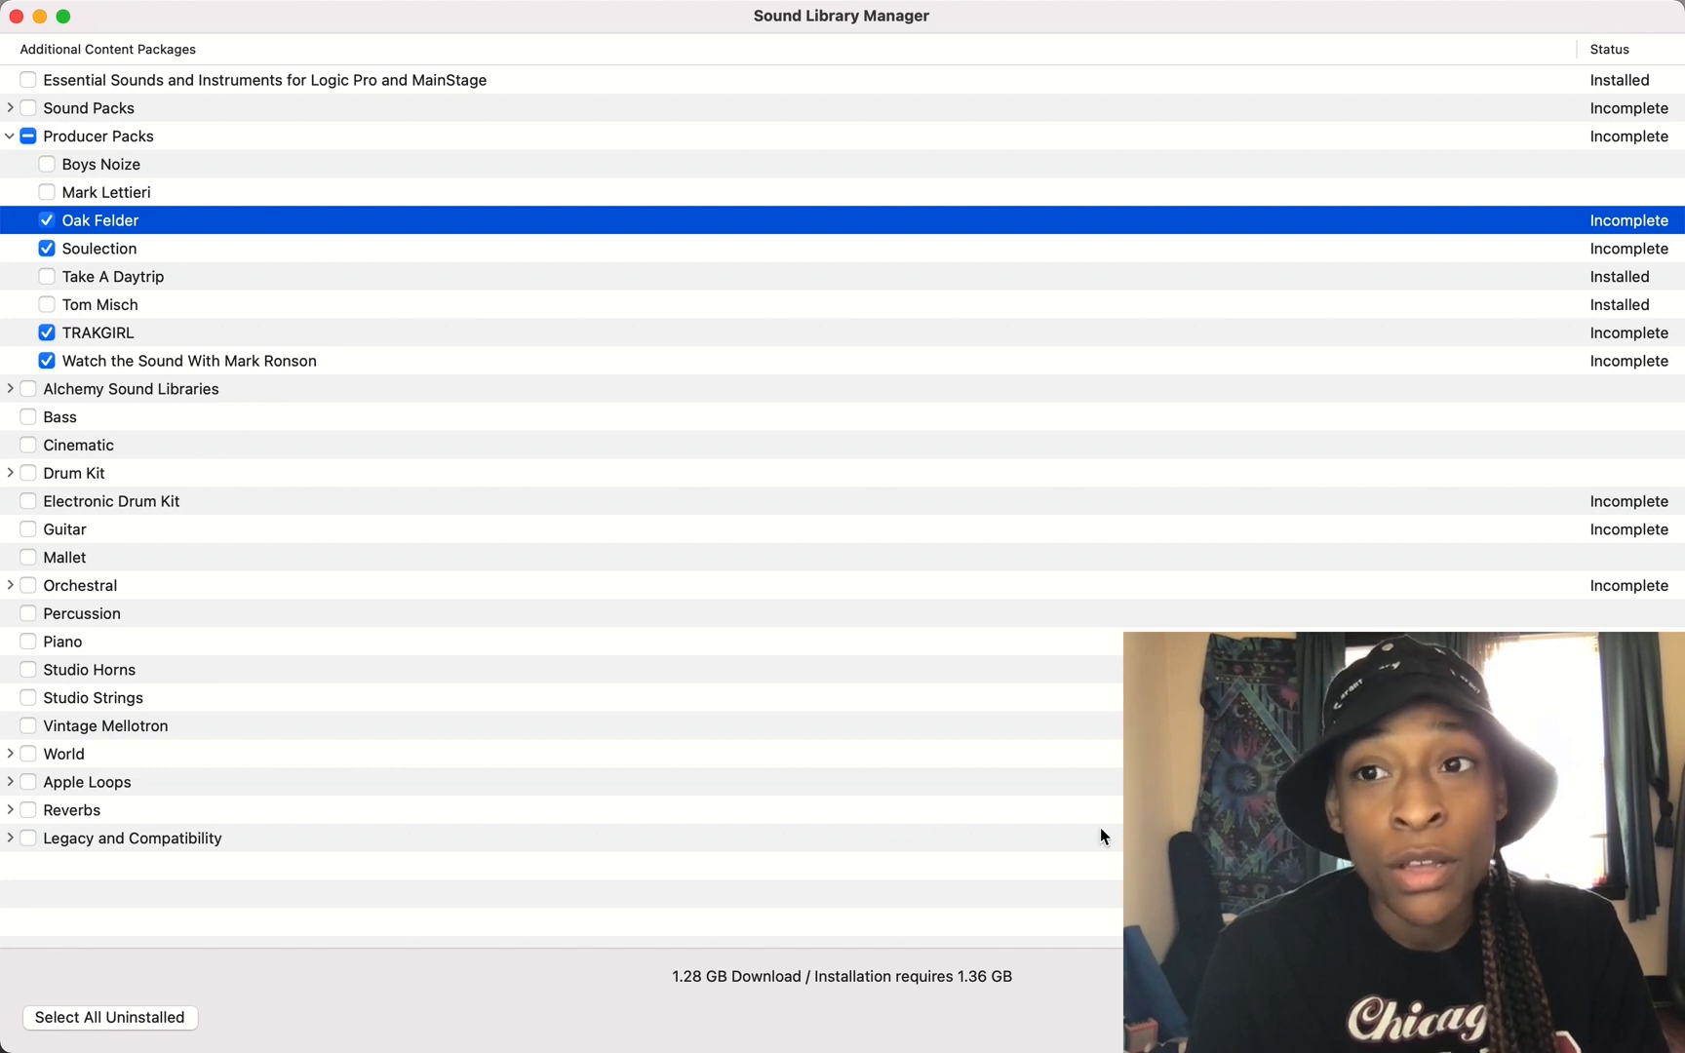
mouse_move(1059, 951)
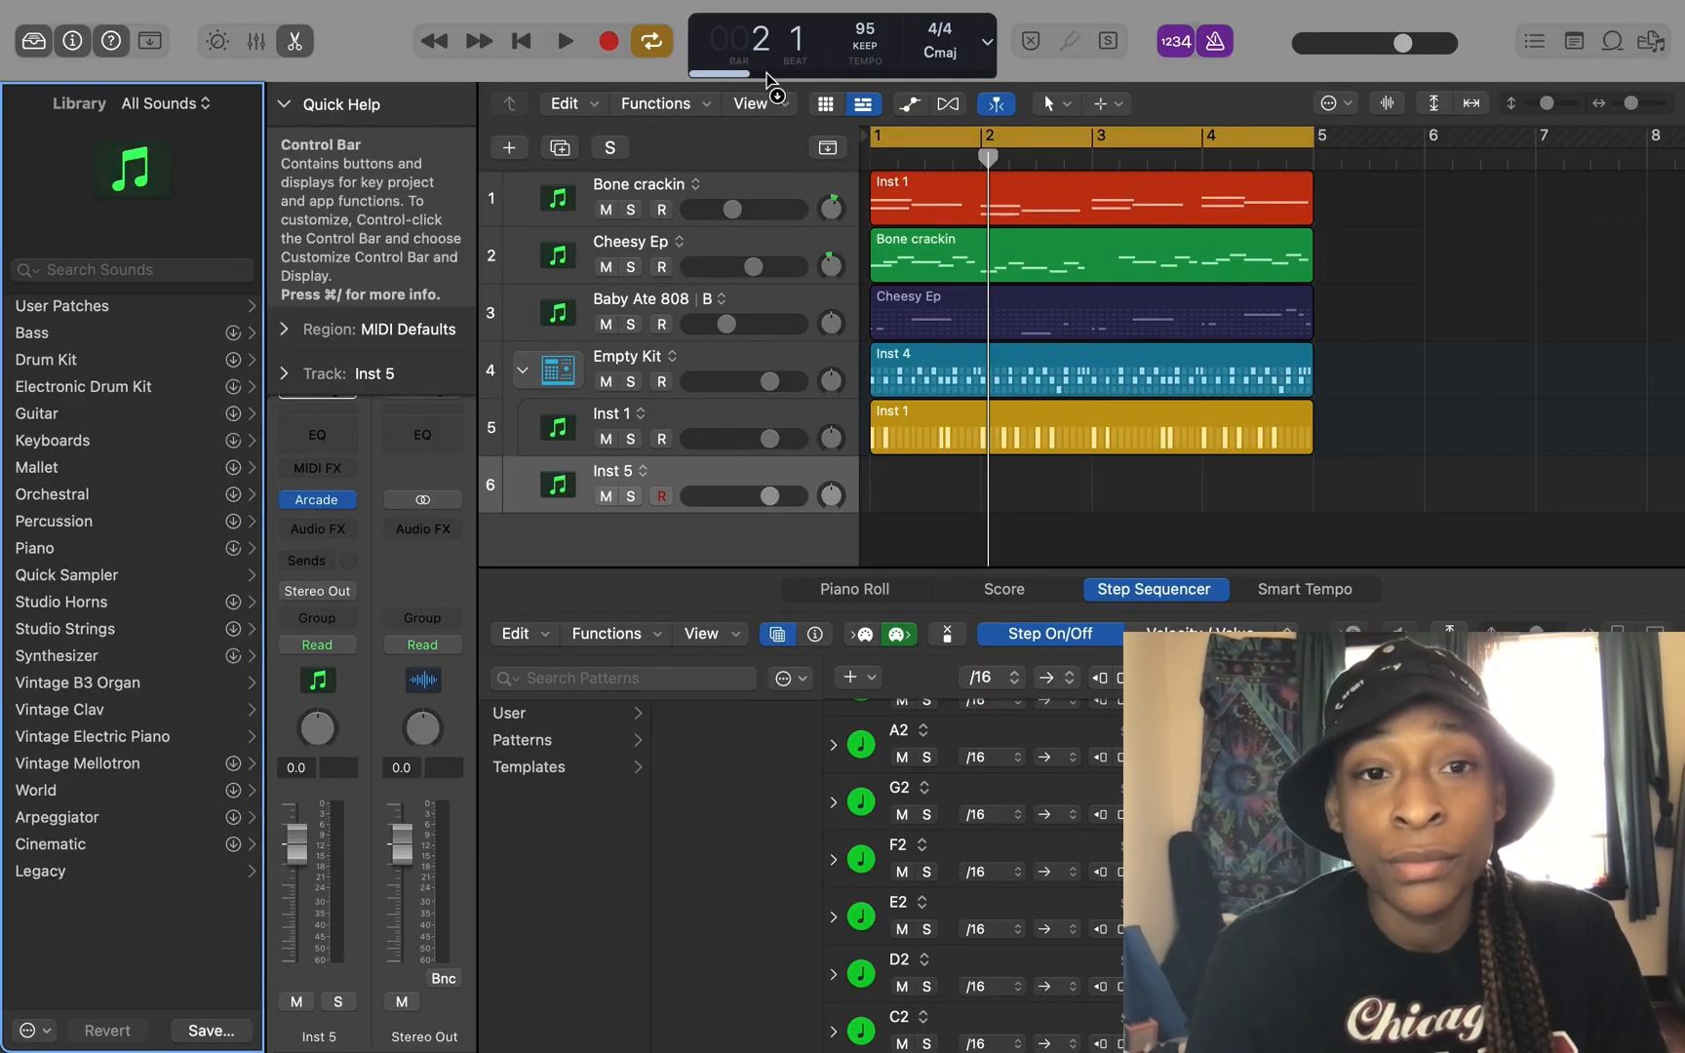
mouse_move(236, 470)
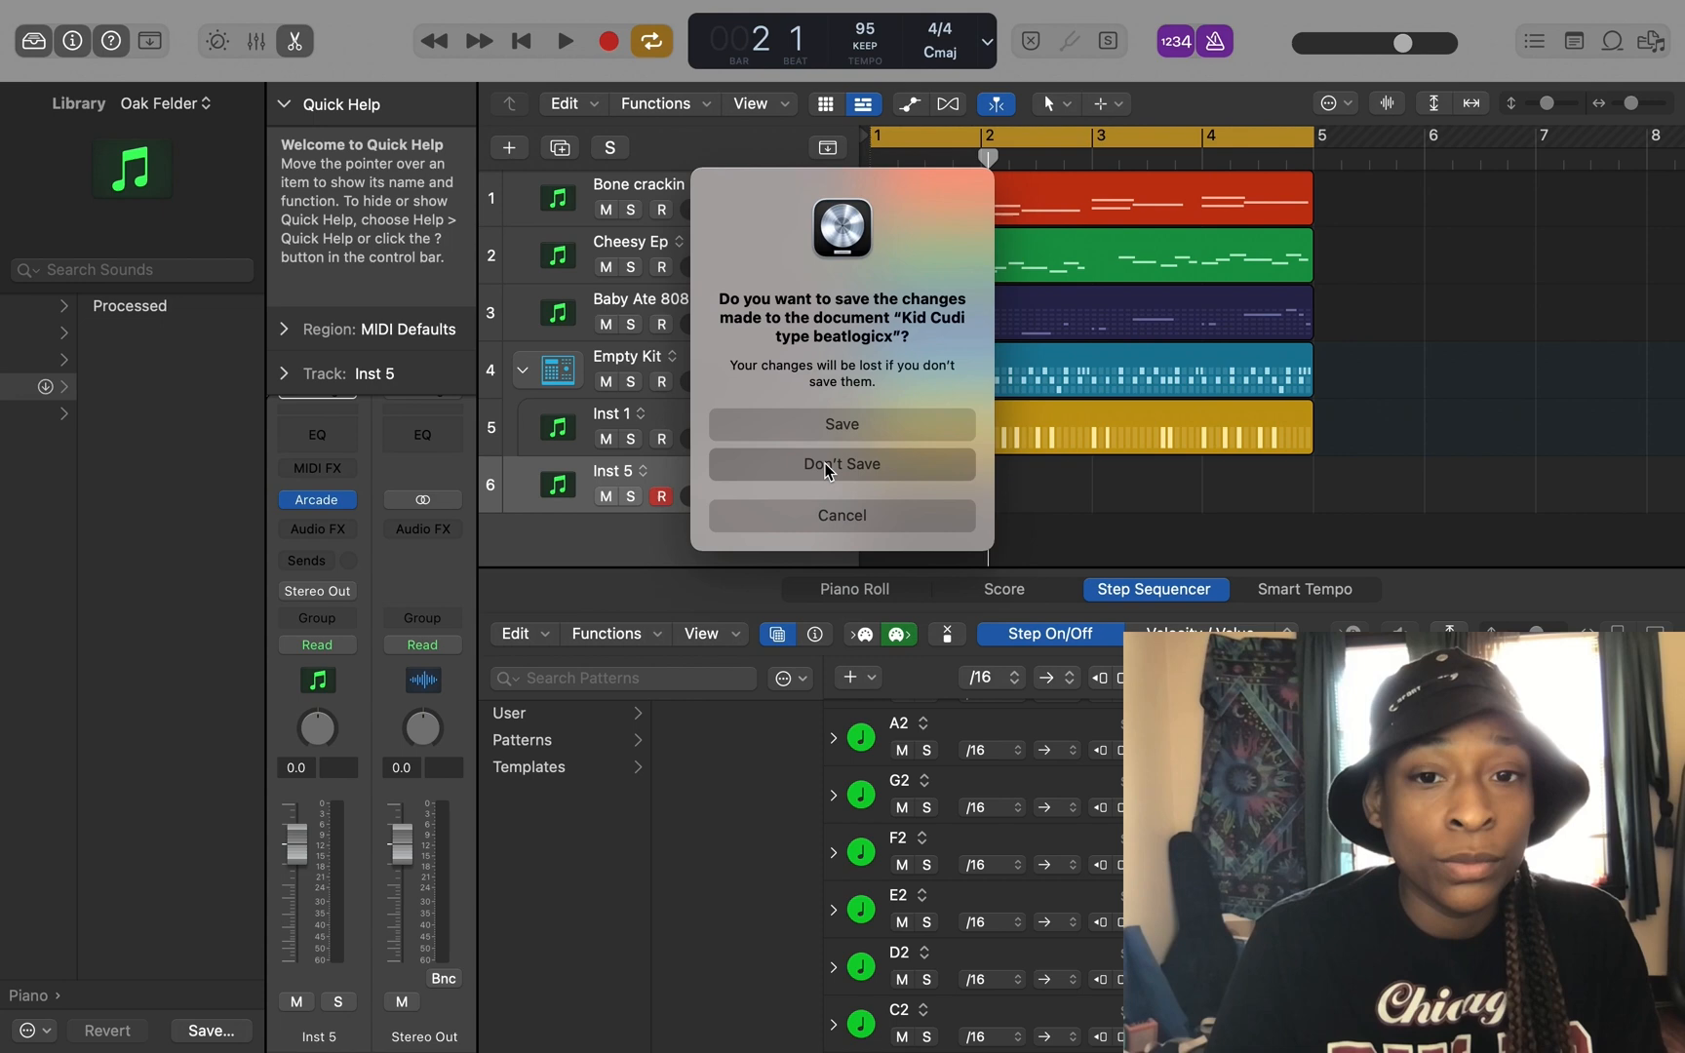
click(841, 463)
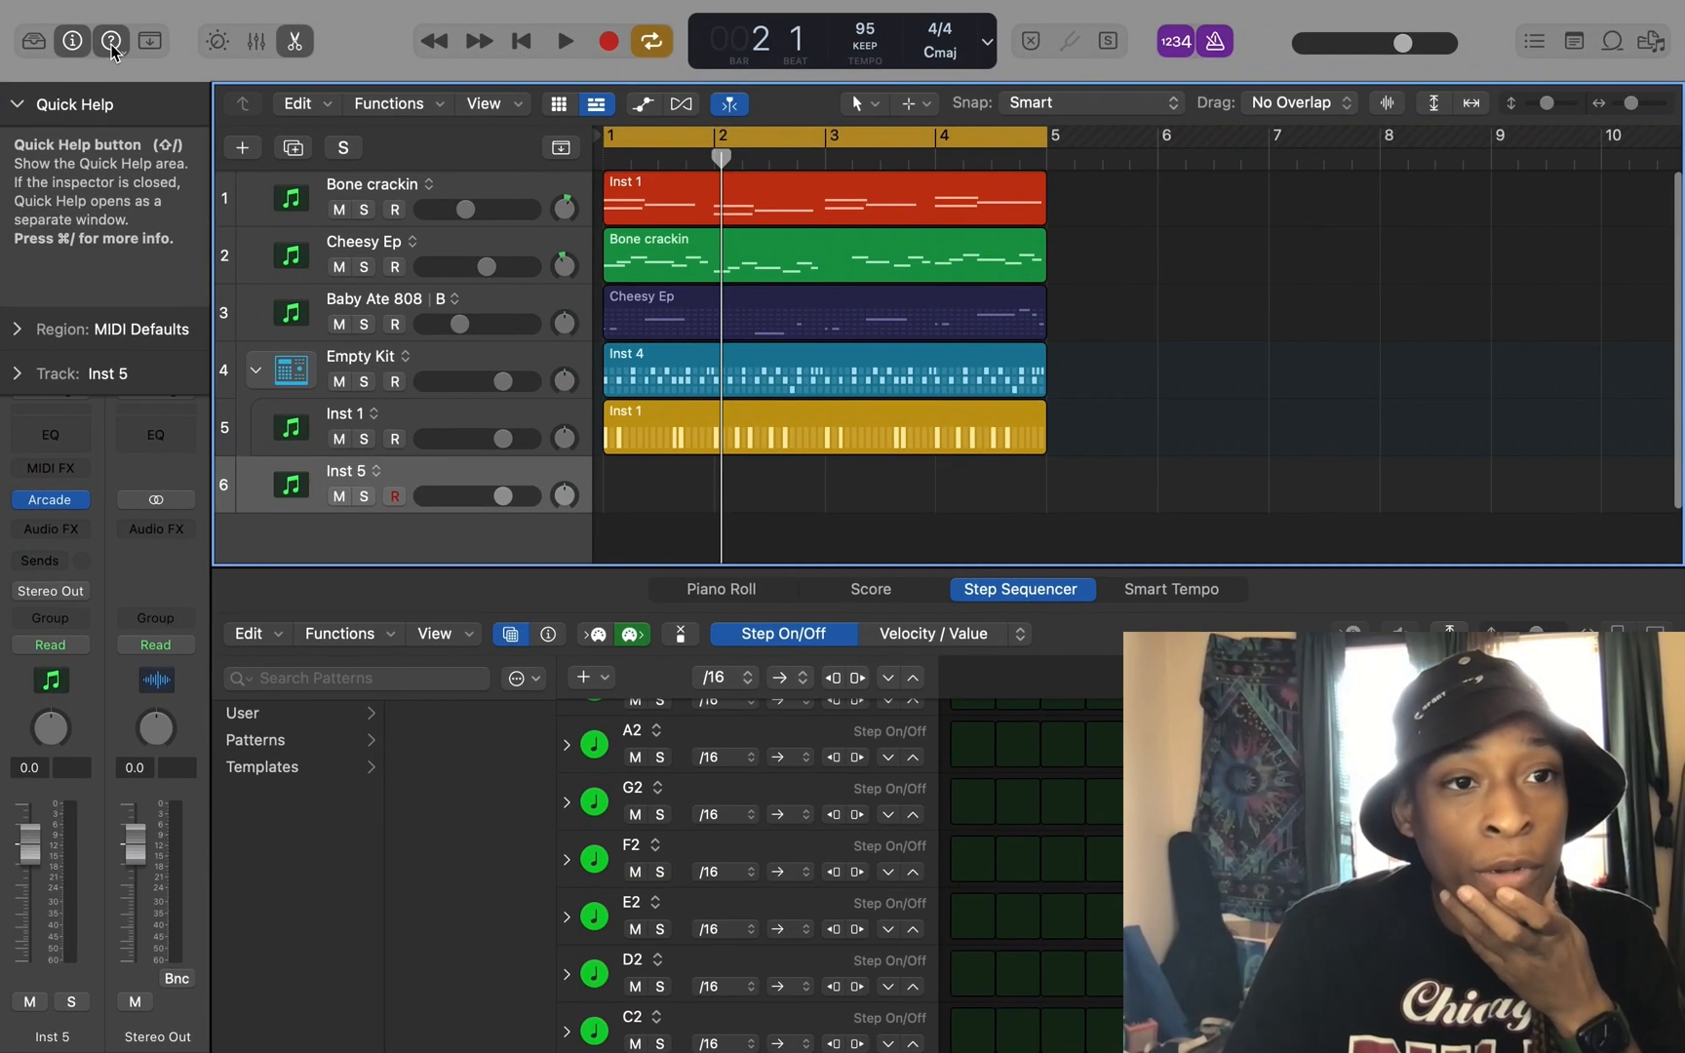
click(32, 41)
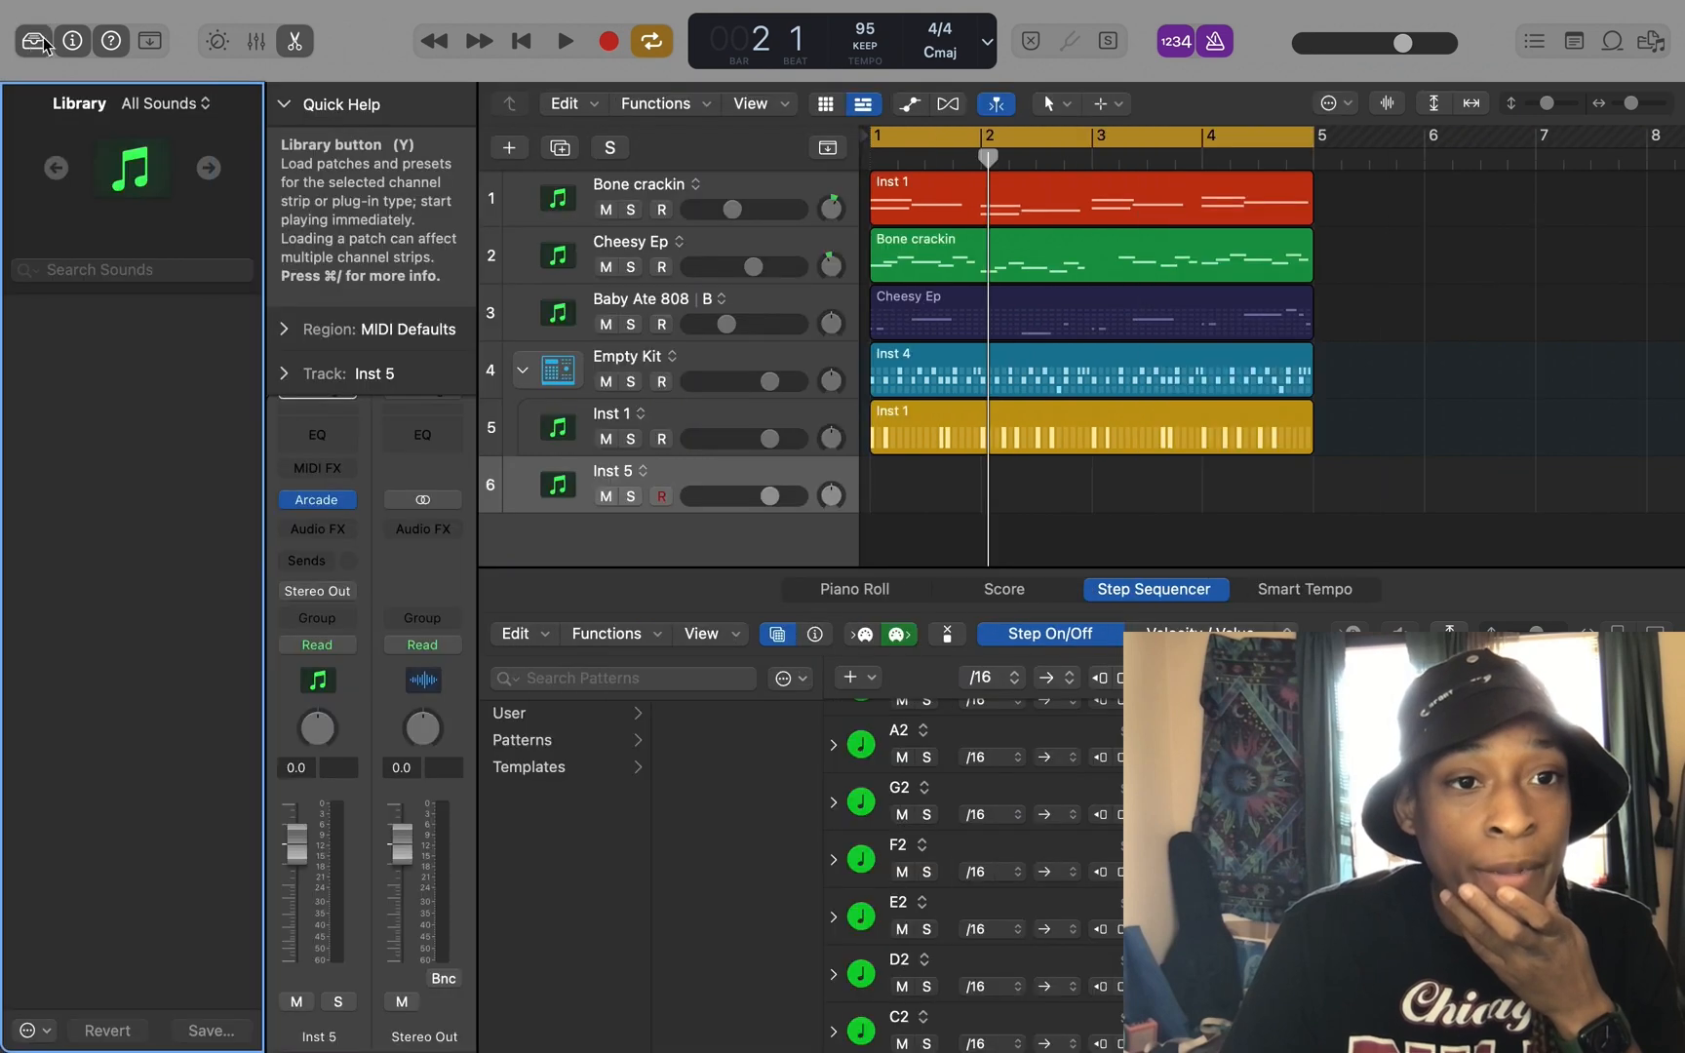
Filter the Library to Watch the Sound and browse its Electronic Drum Kit and Synthesizer categories.
click(162, 103)
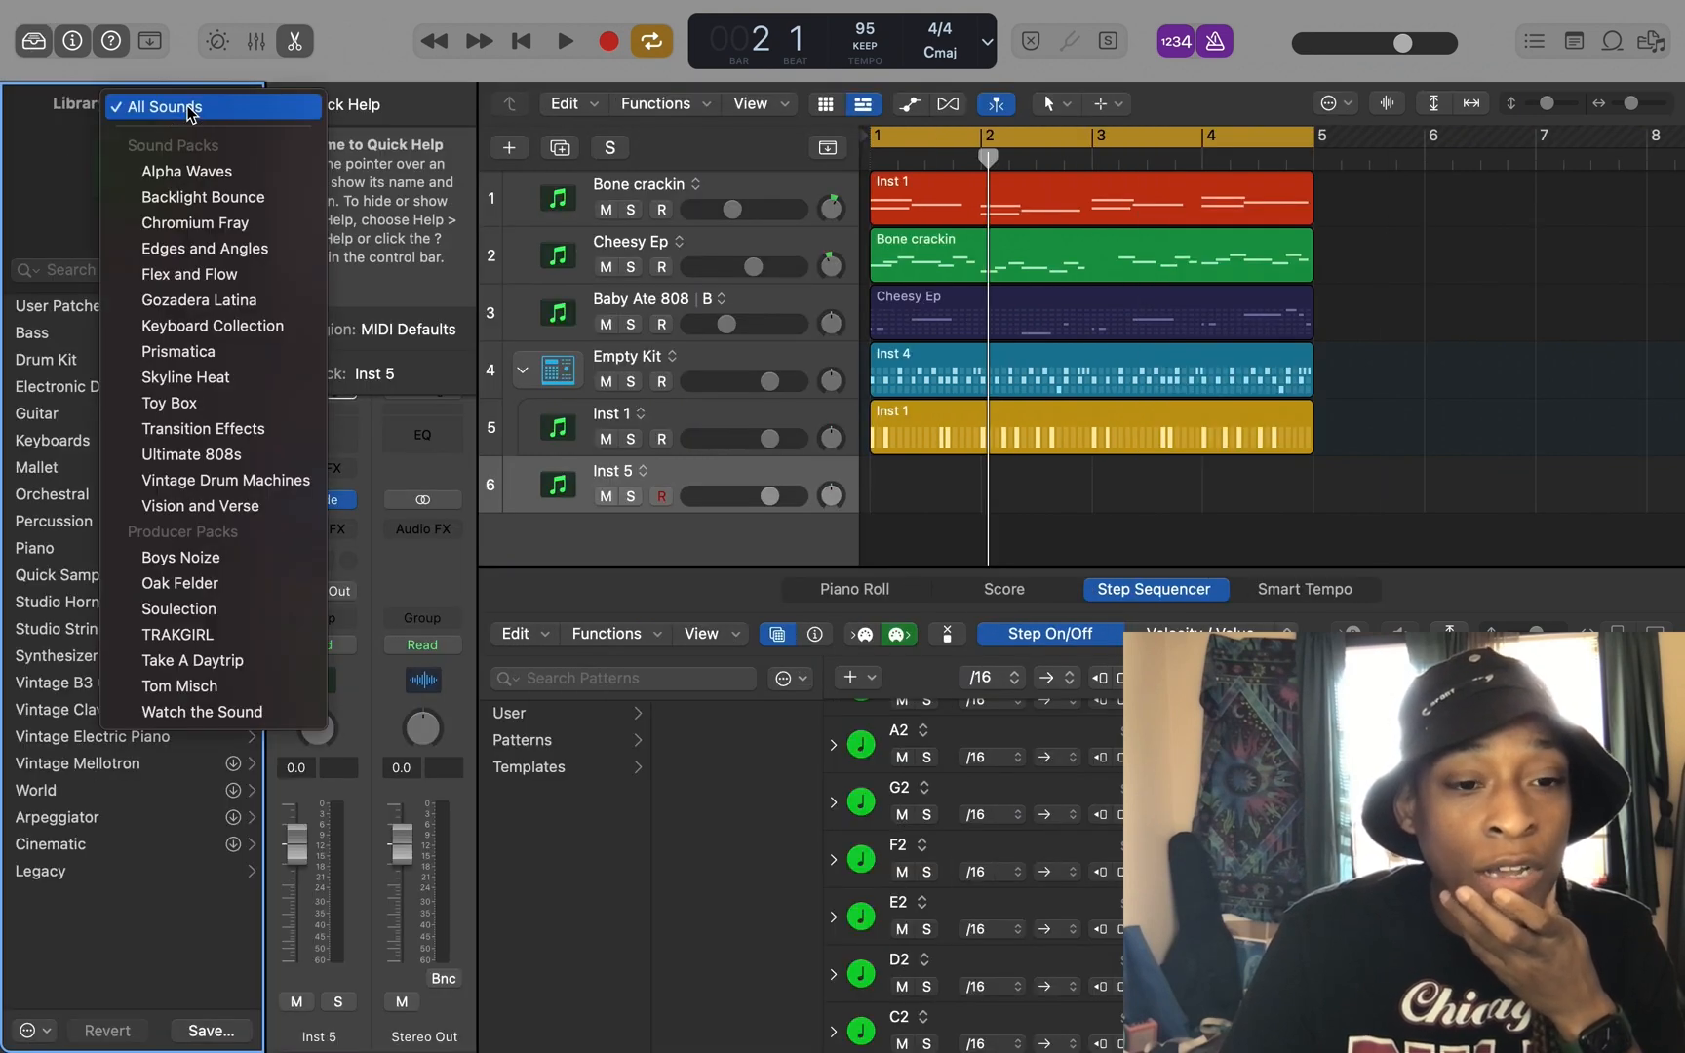
click(202, 712)
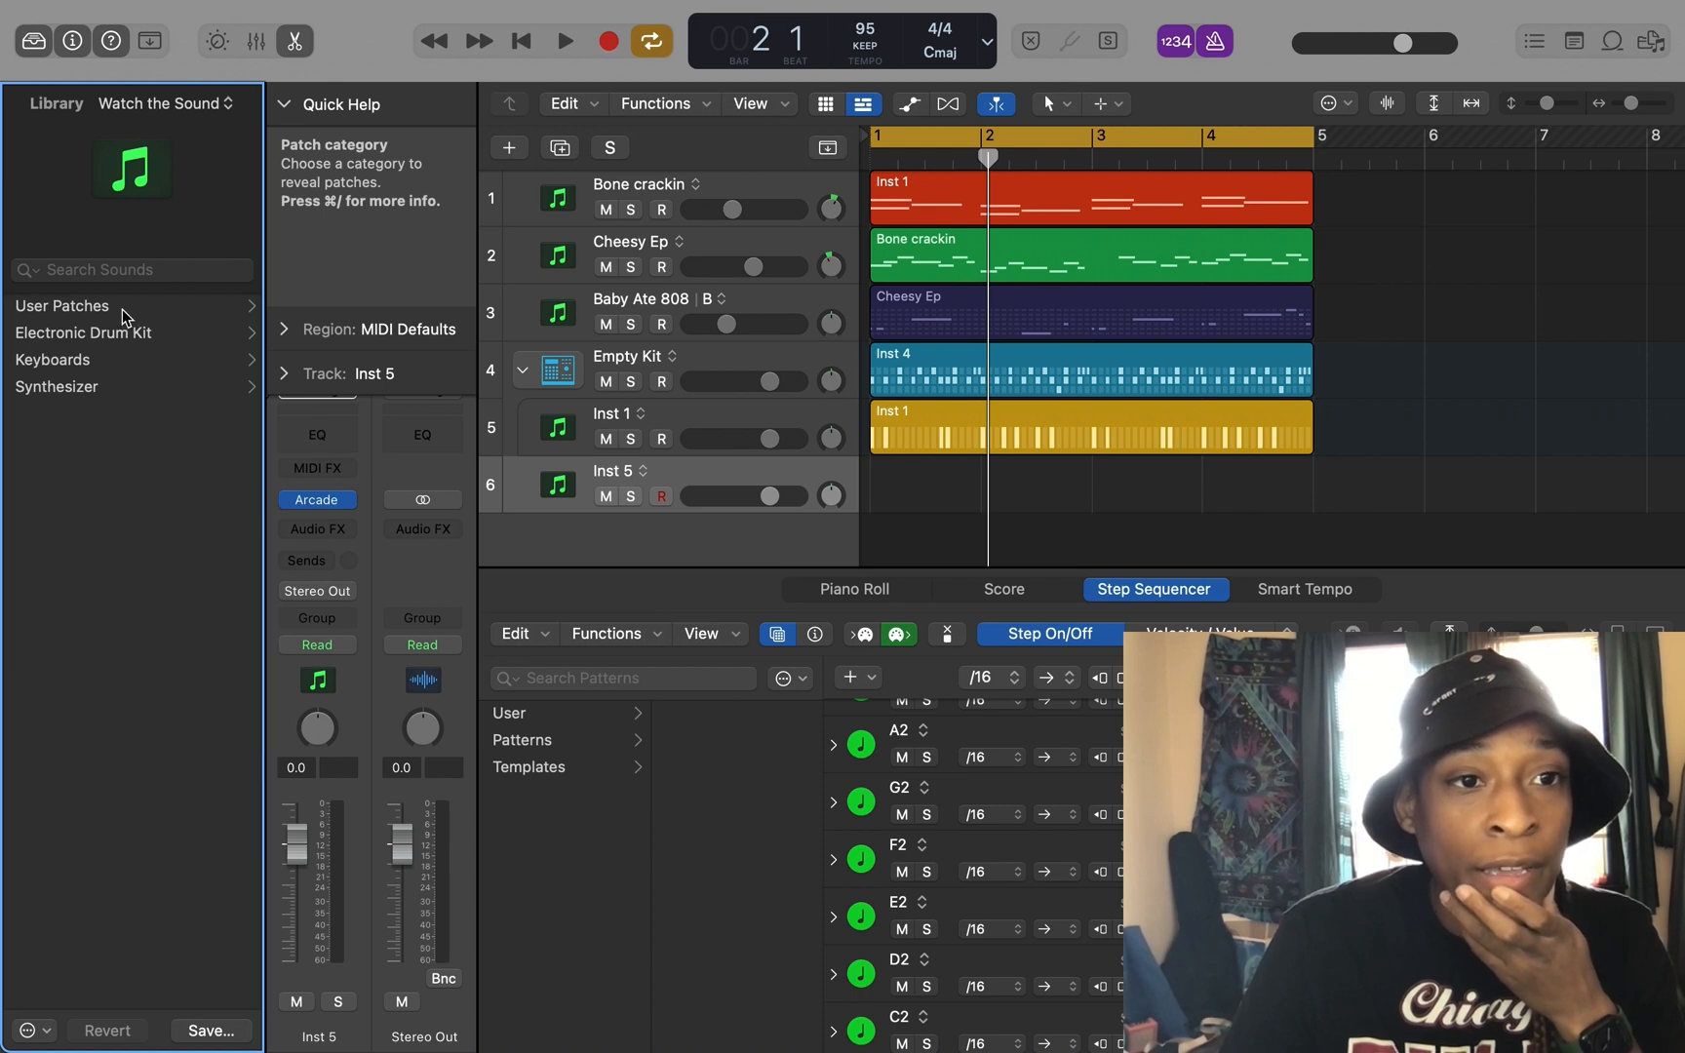
mouse_move(62, 306)
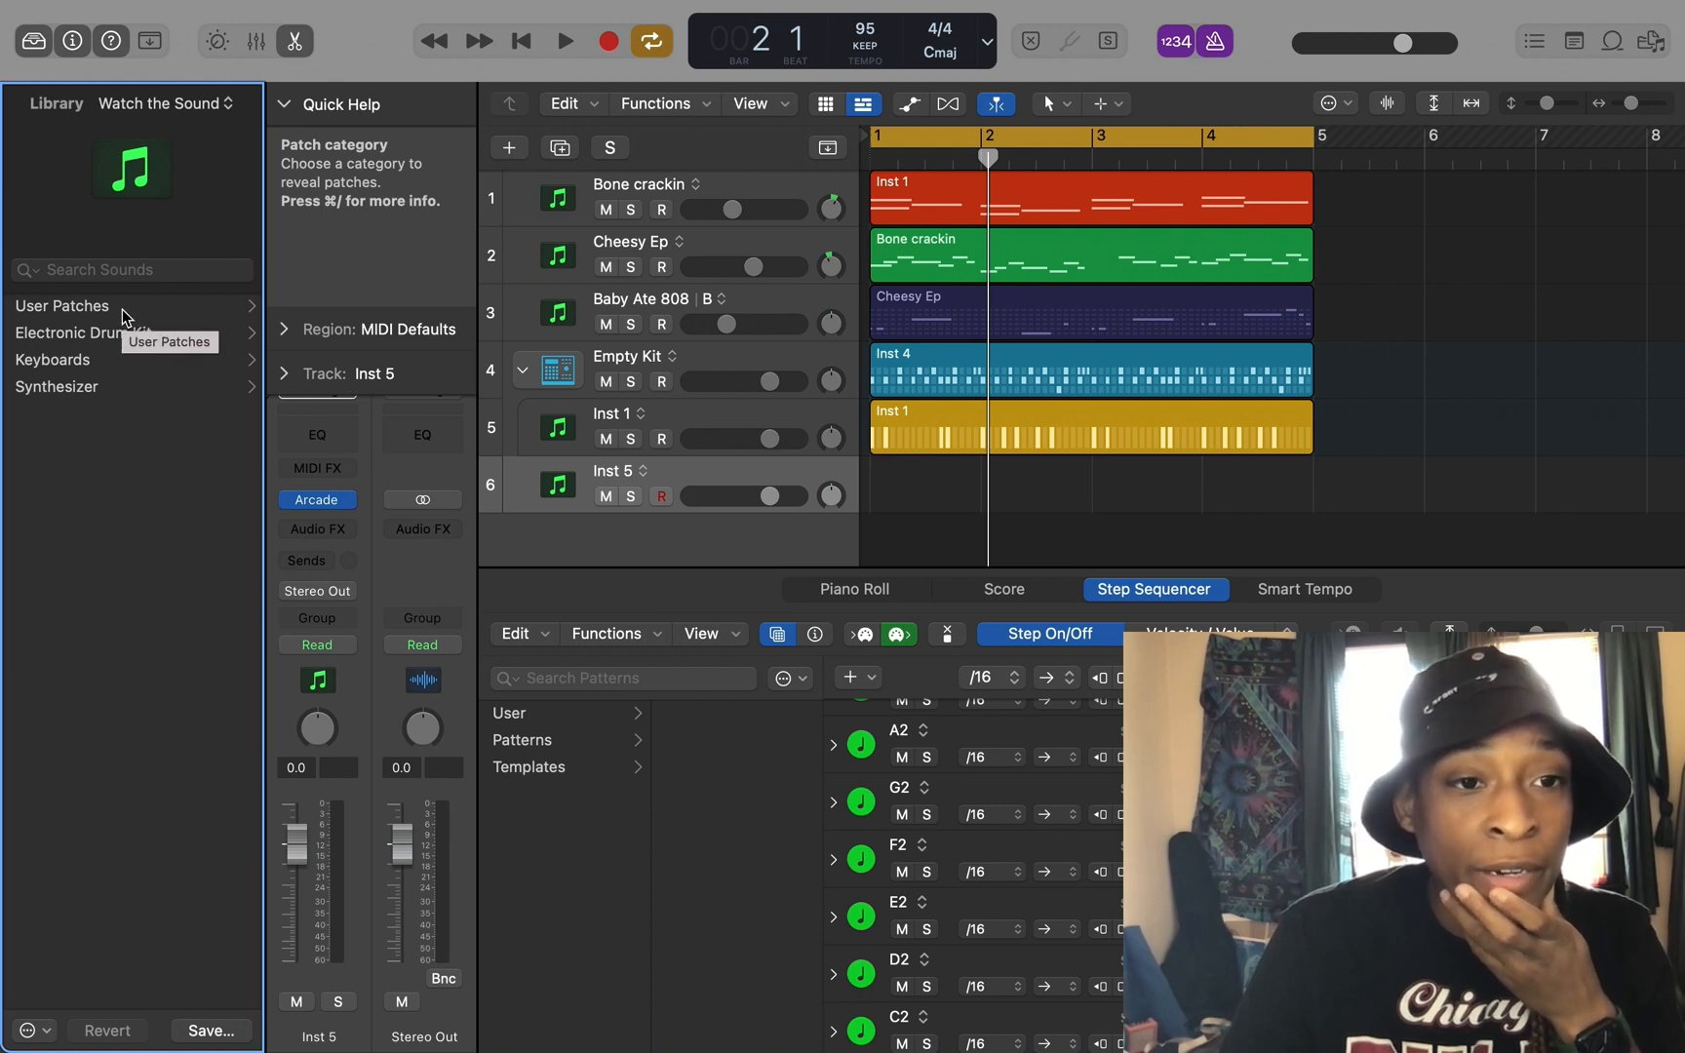
click(62, 305)
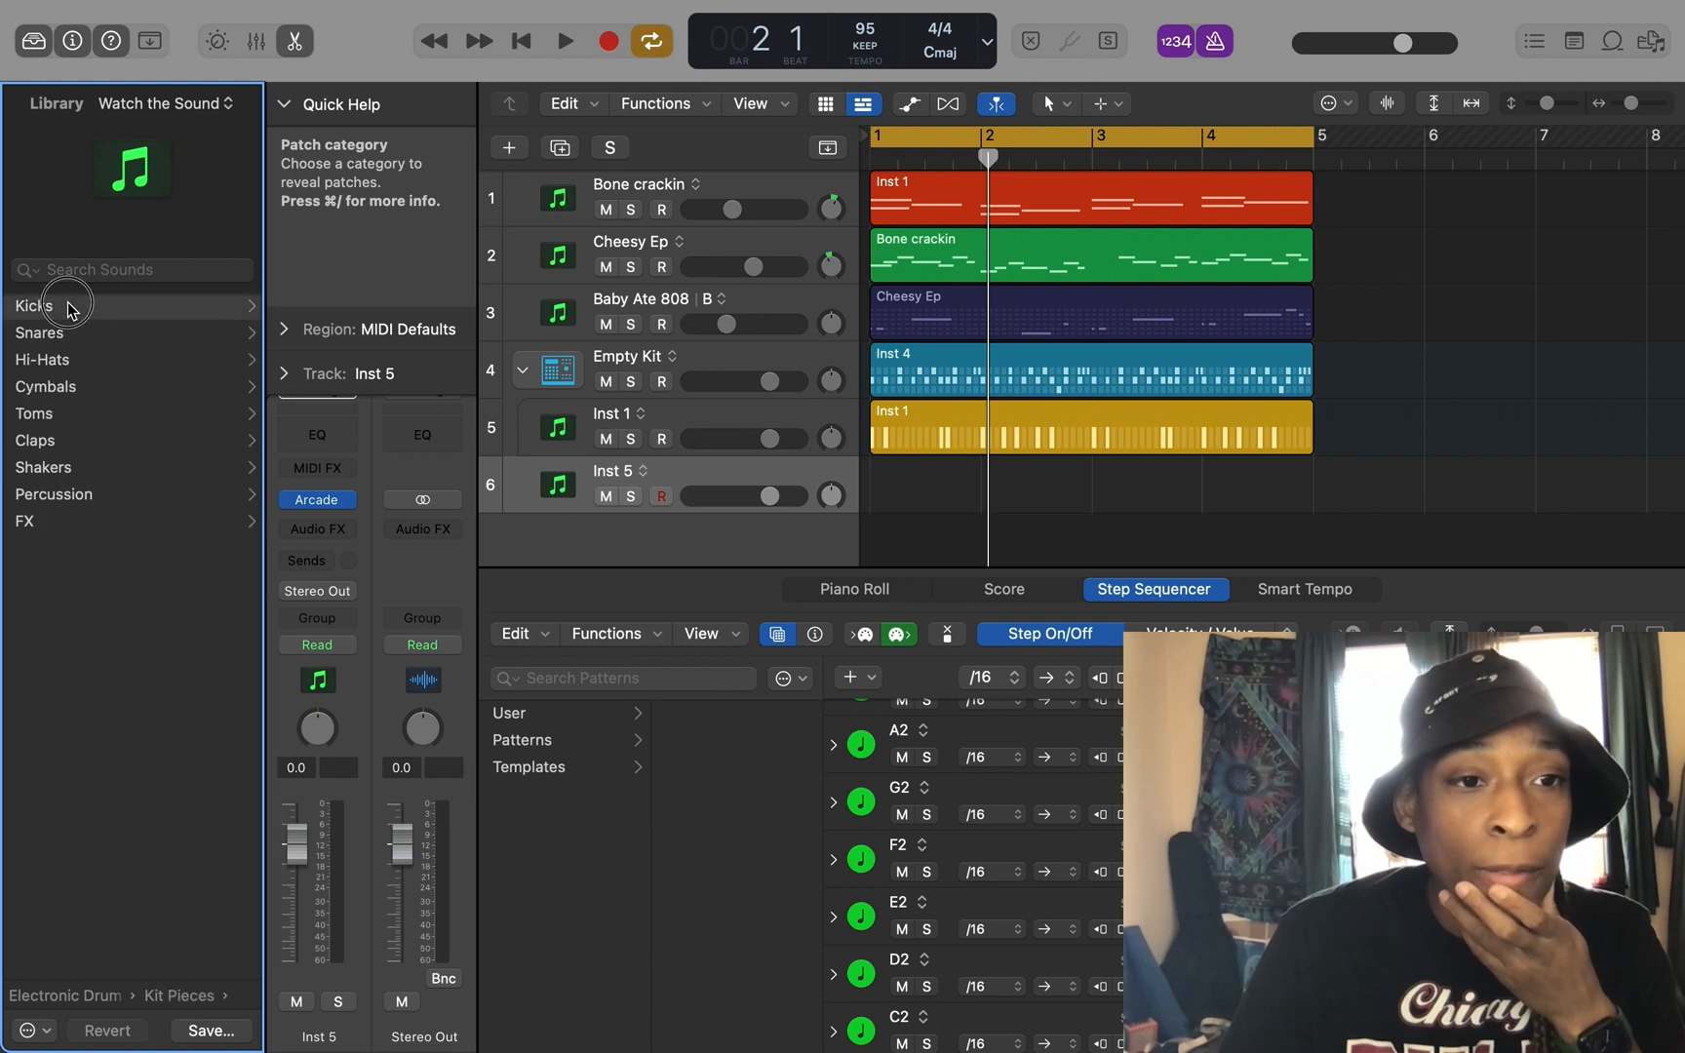
click(70, 305)
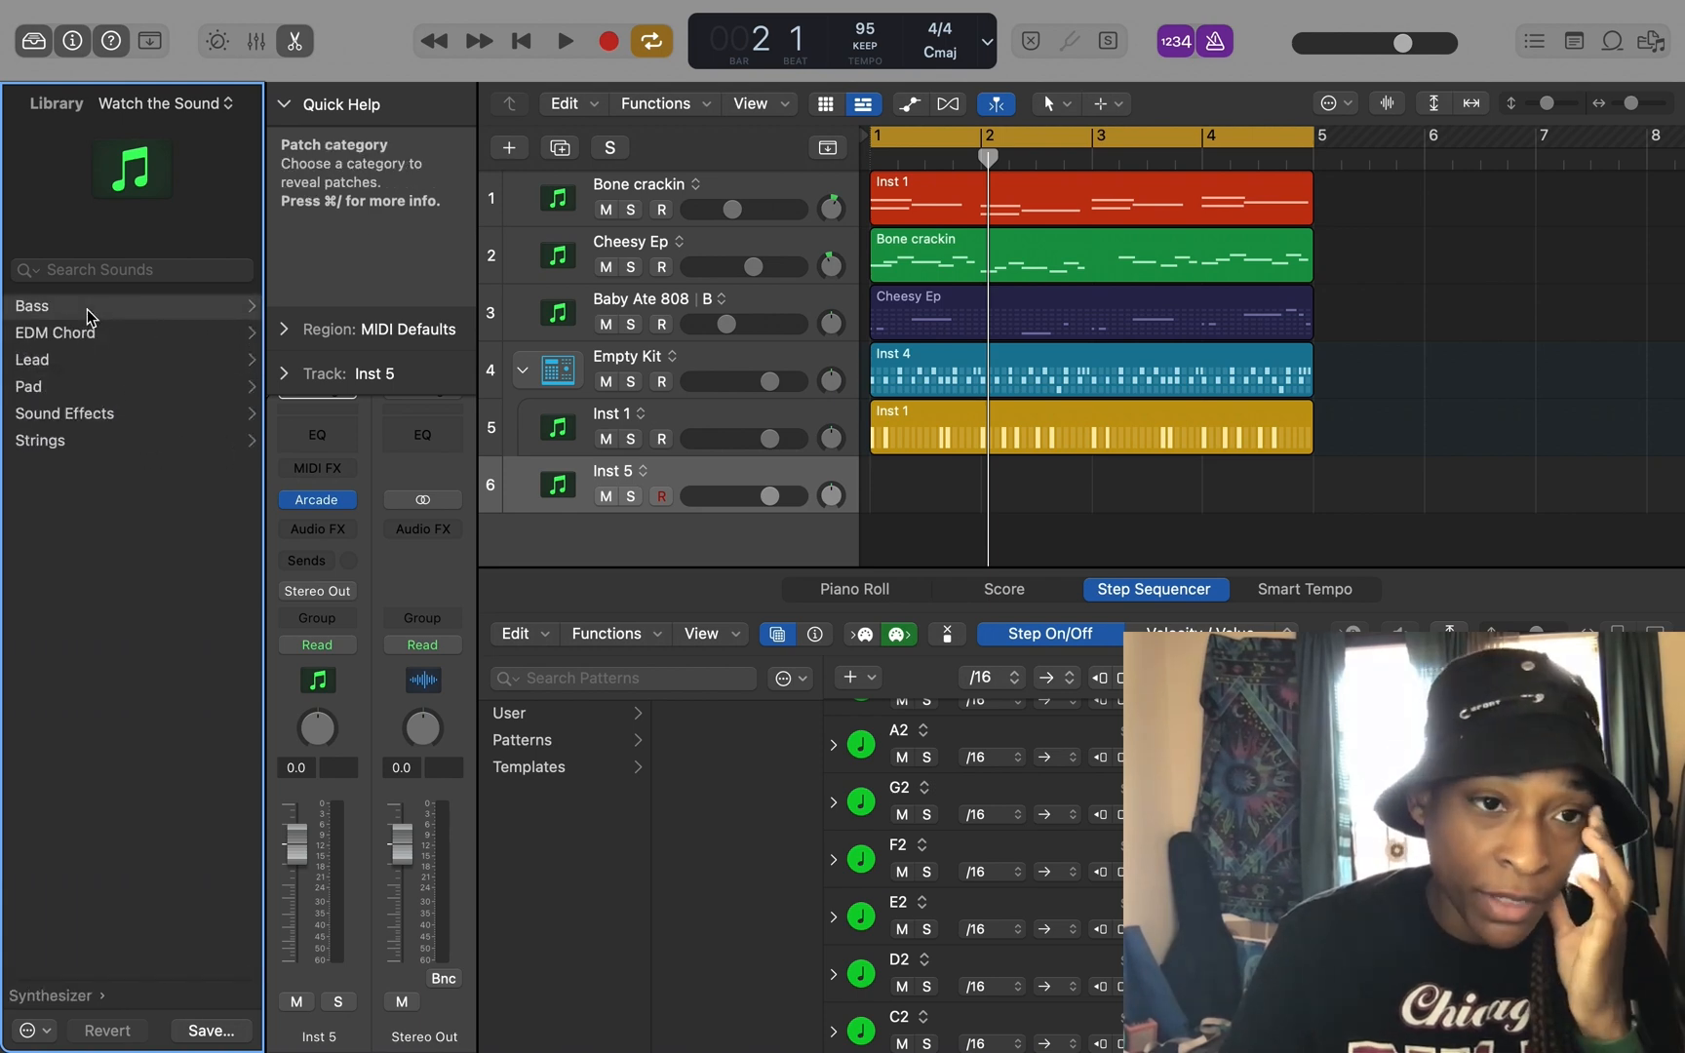
click(161, 103)
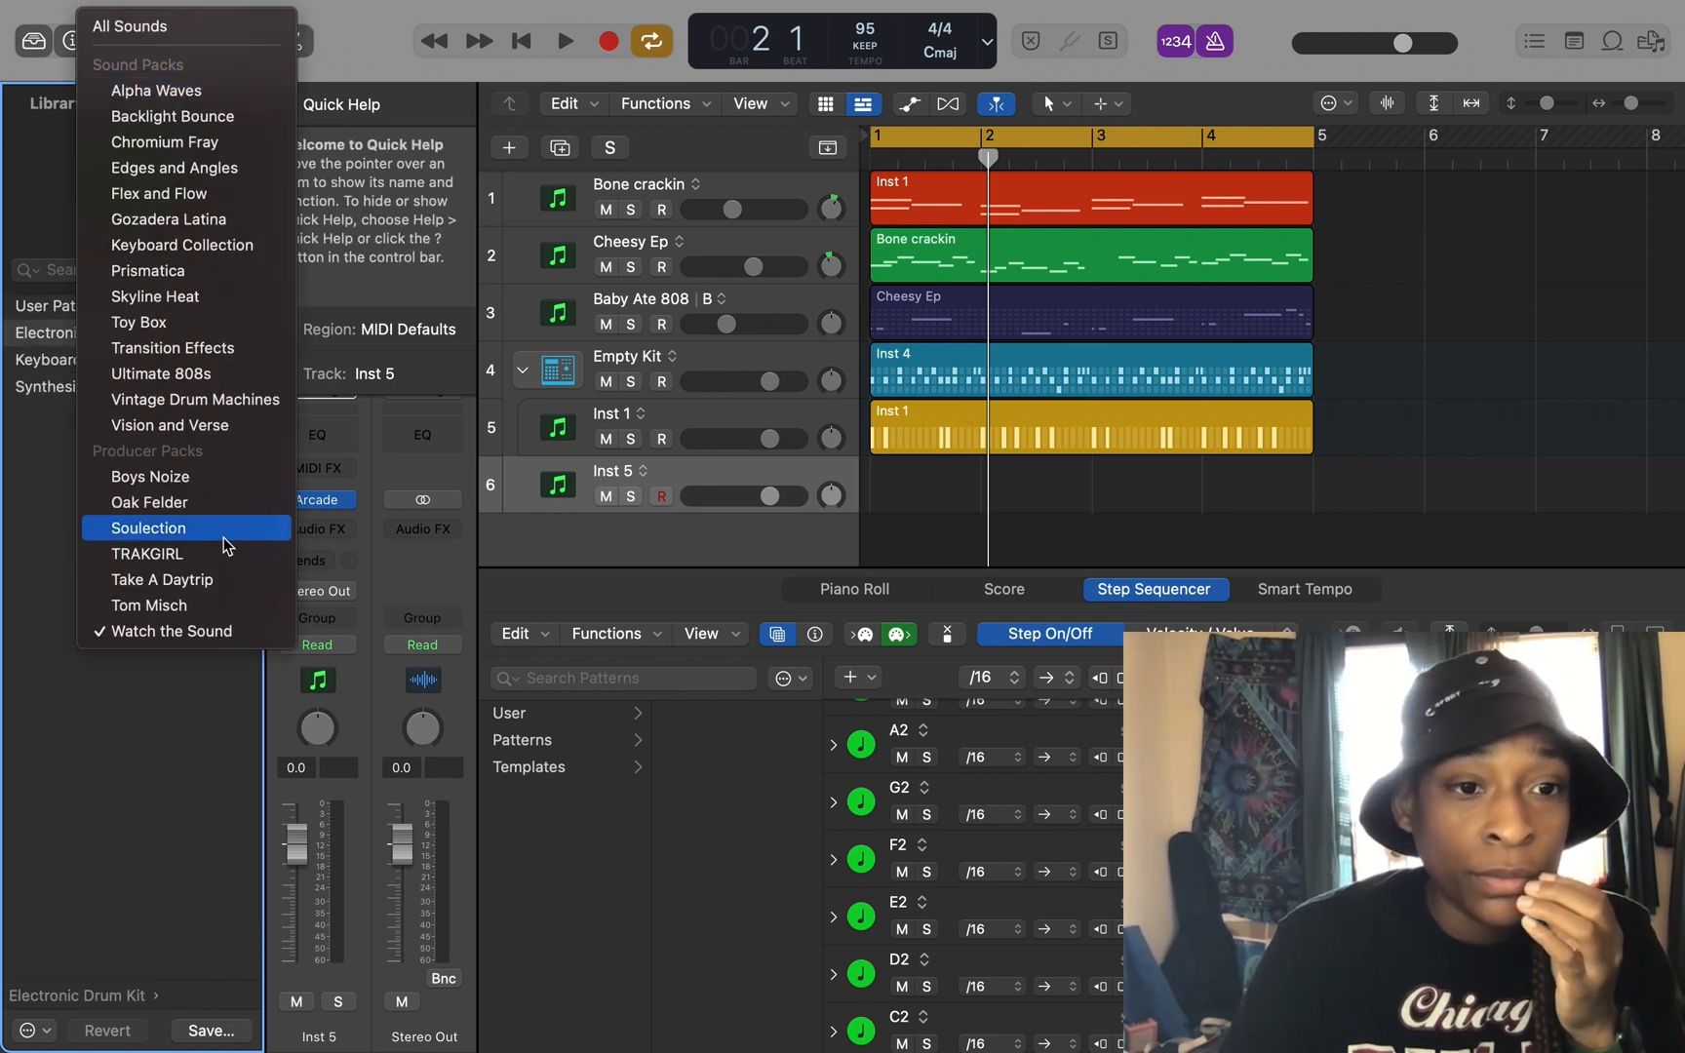
Switch the Library to TRAKGIRL, load Lo-Fi Feels onto track 6, and browse its kit pieces.
click(146, 554)
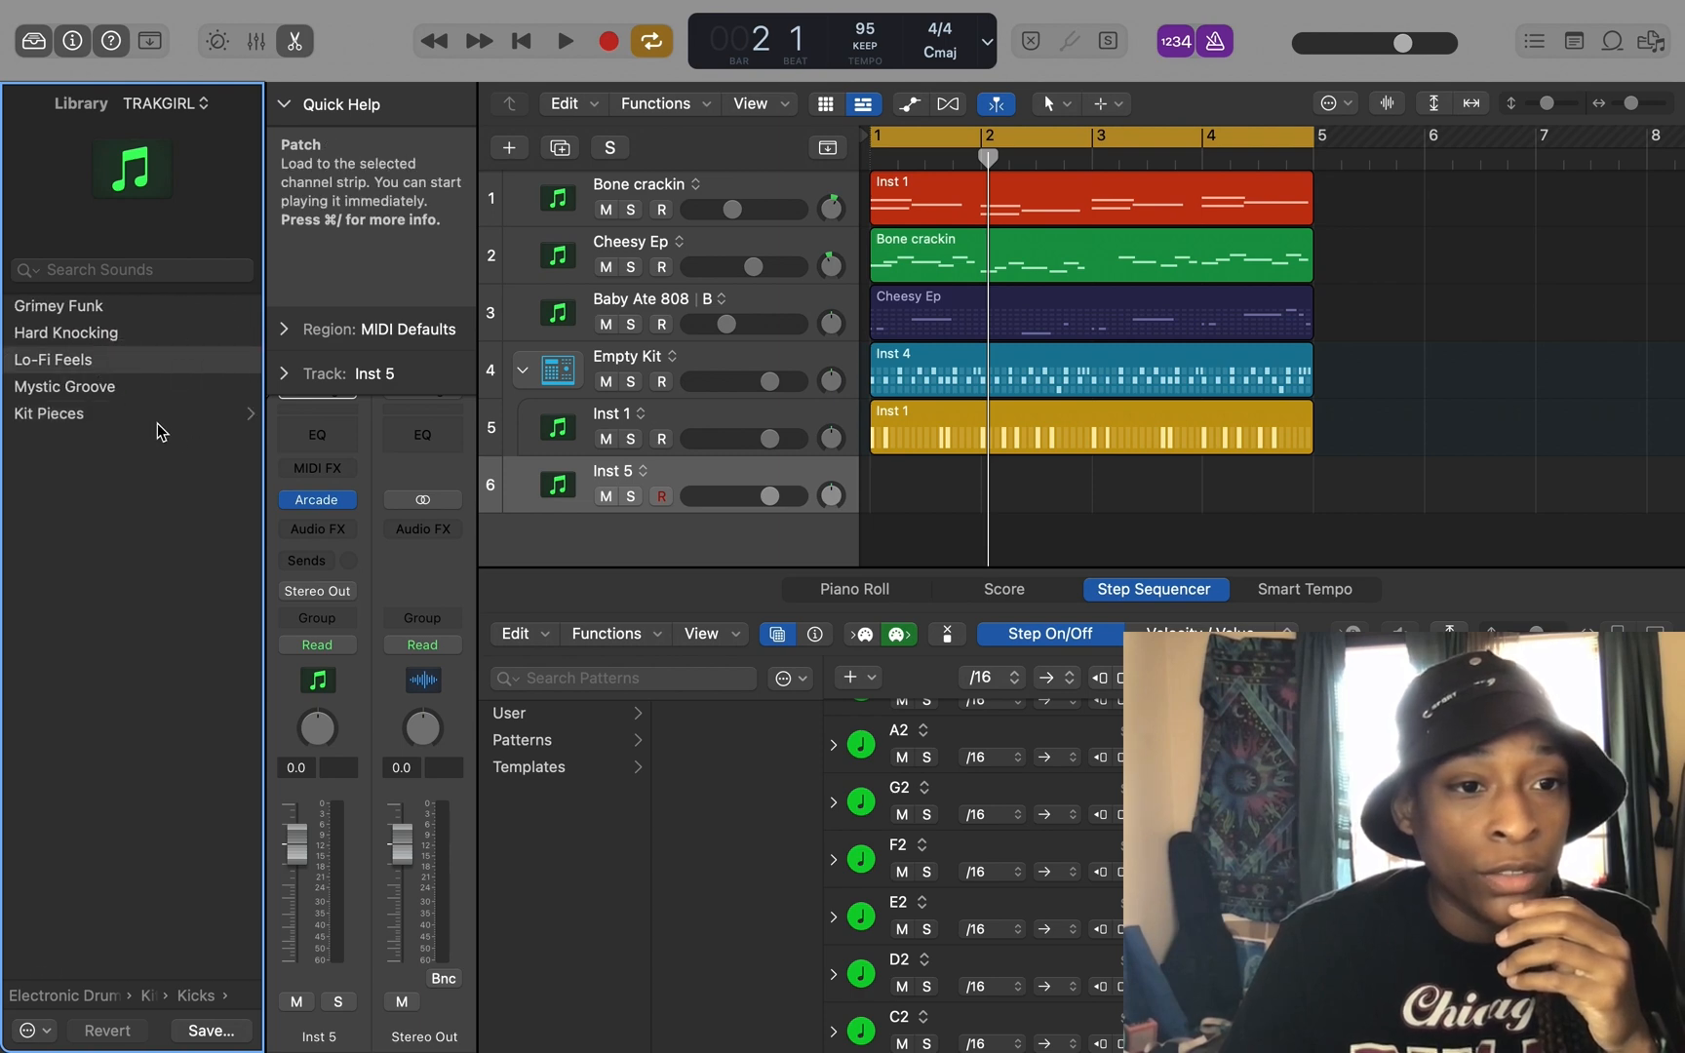
click(53, 359)
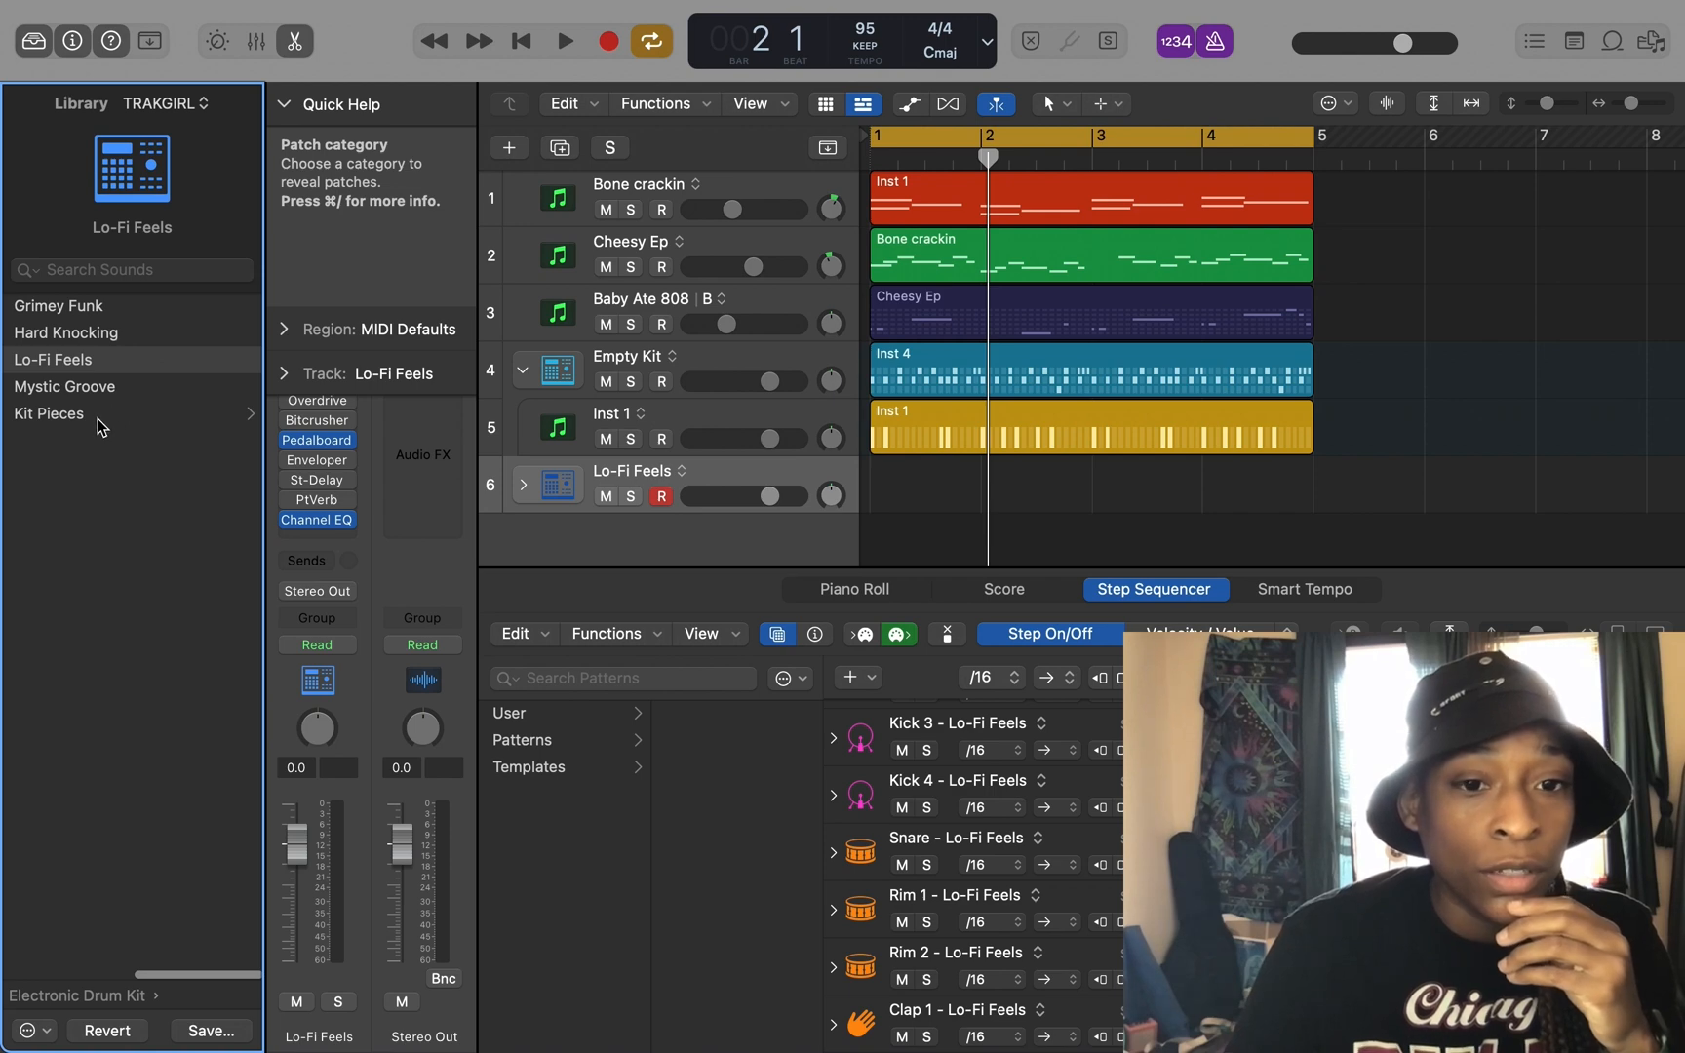
click(50, 412)
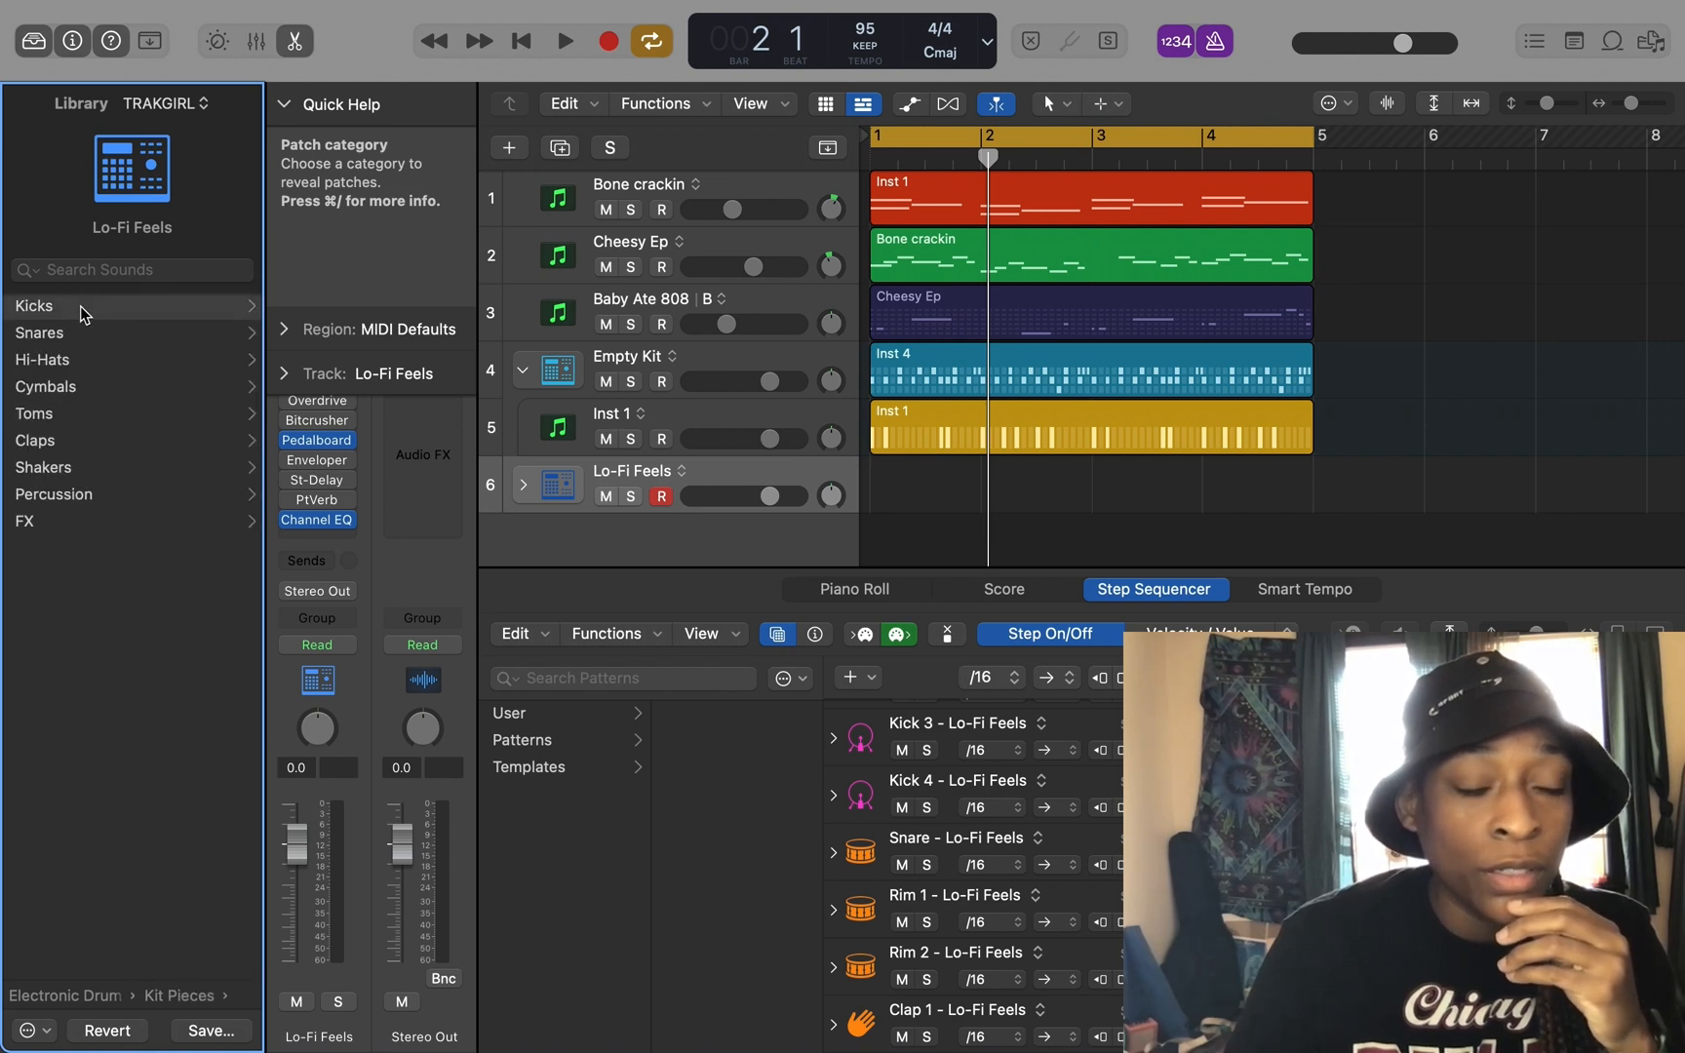
click(34, 306)
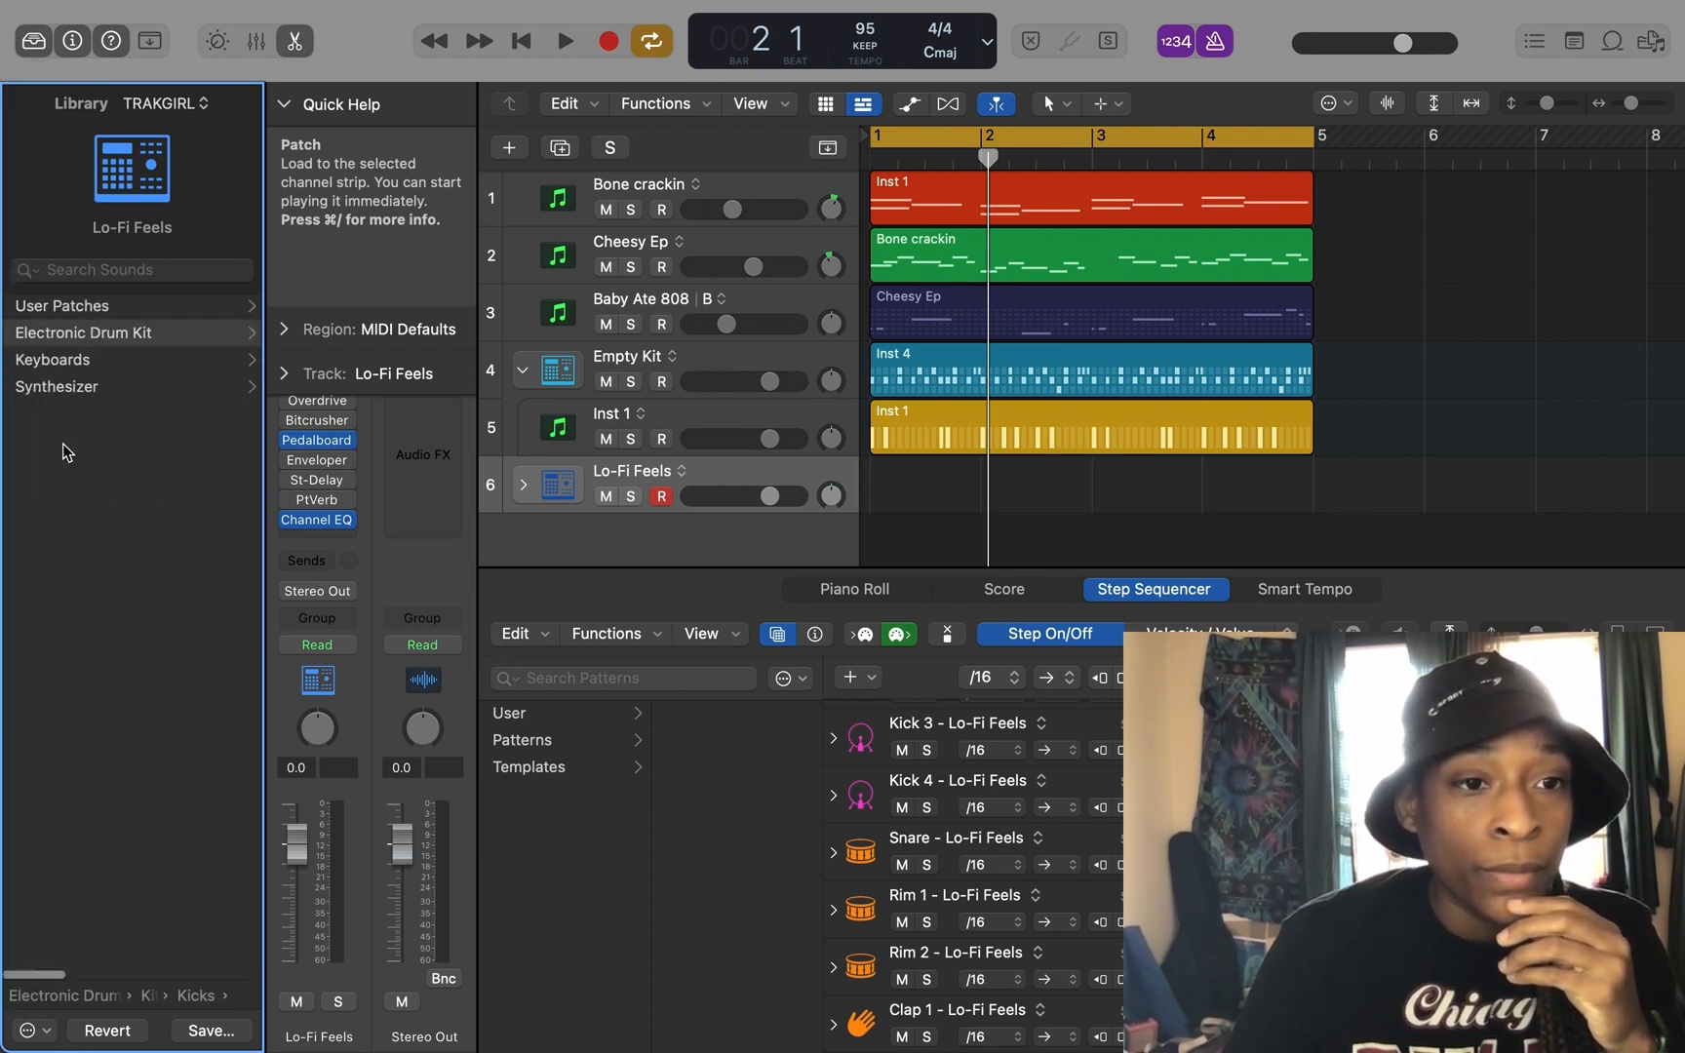
click(202, 103)
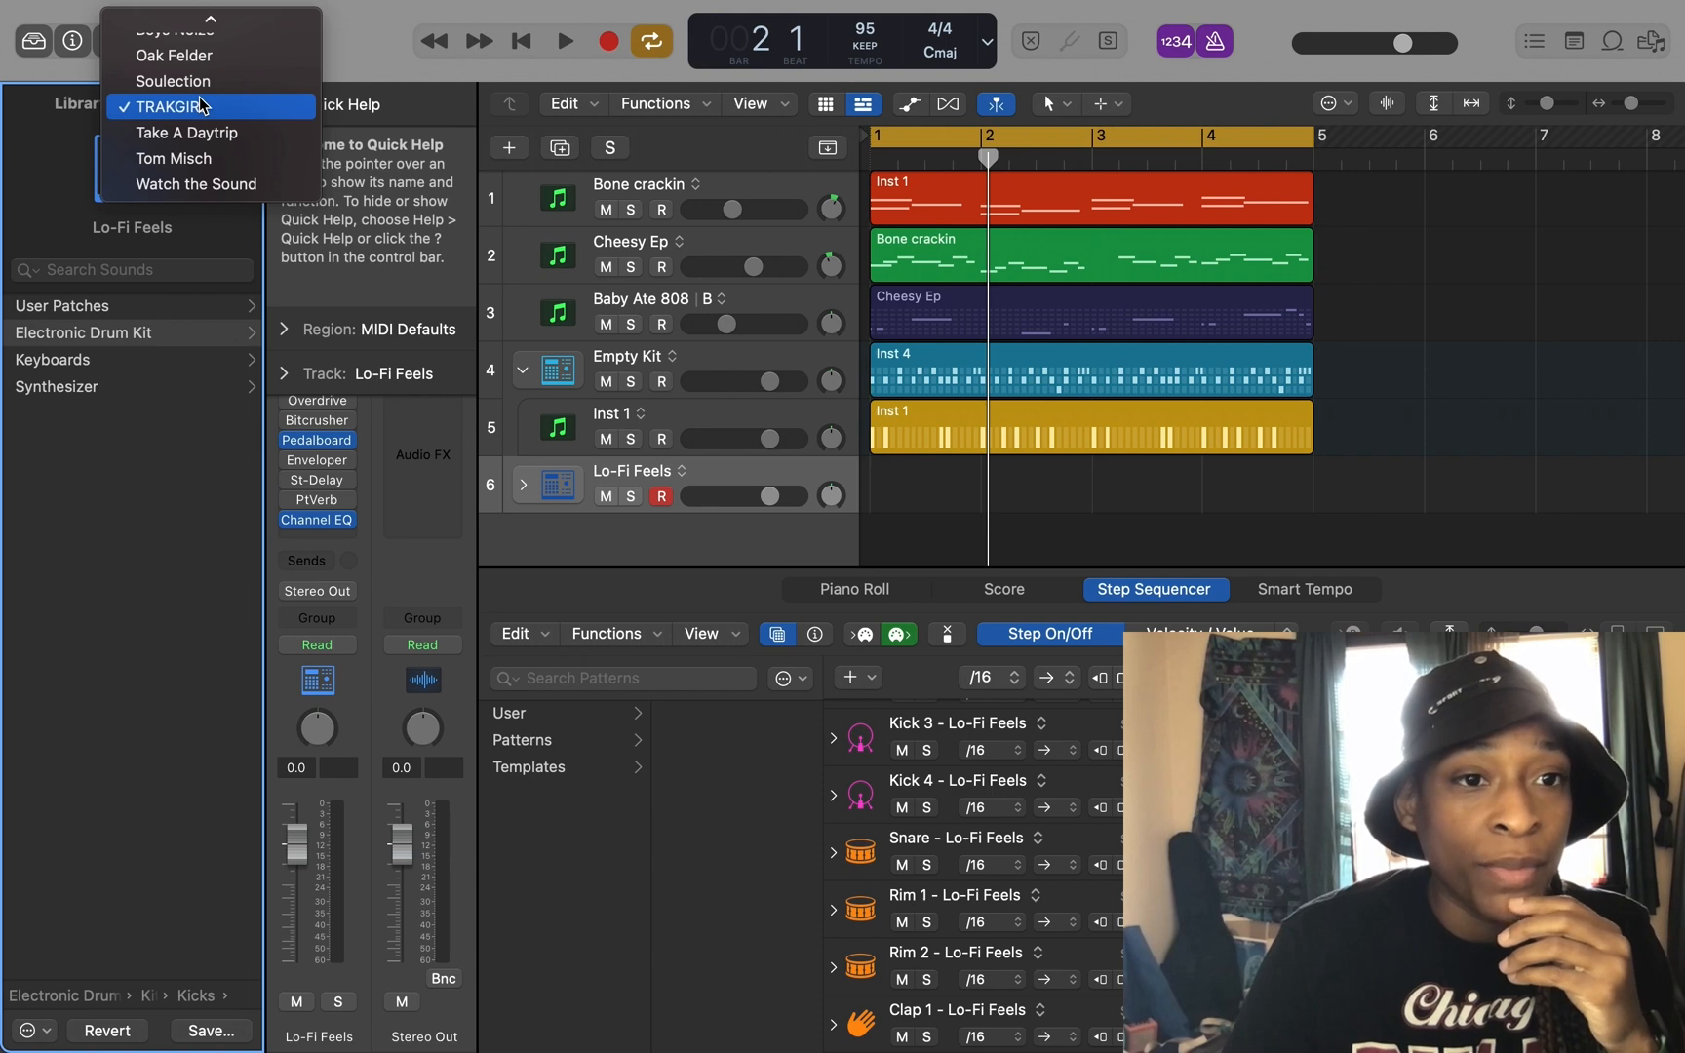